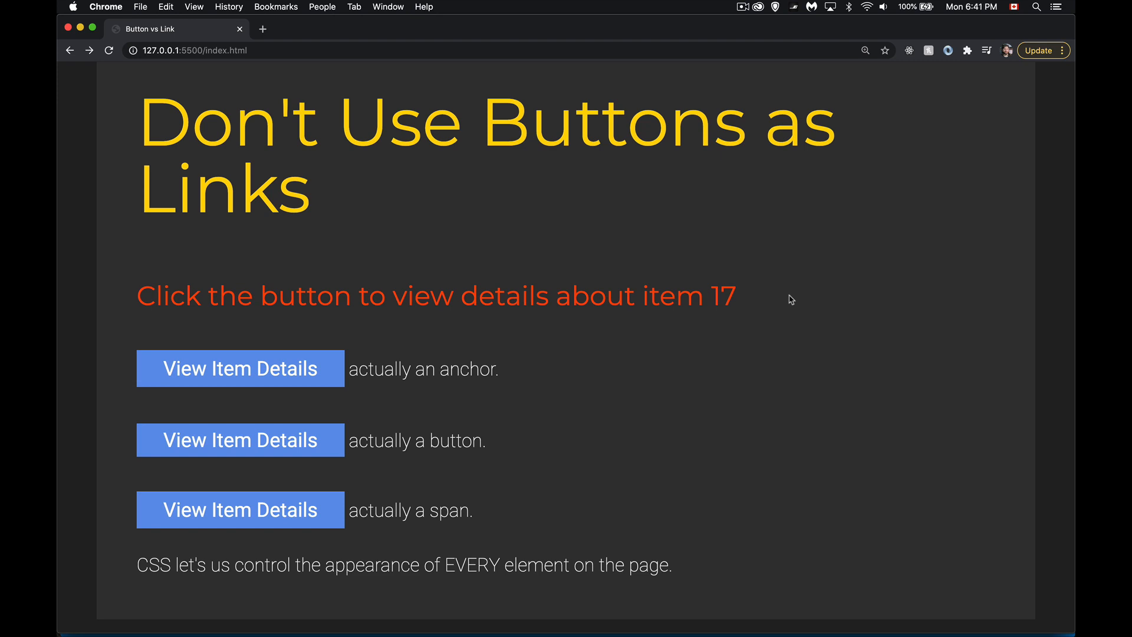
mouse_move(315, 529)
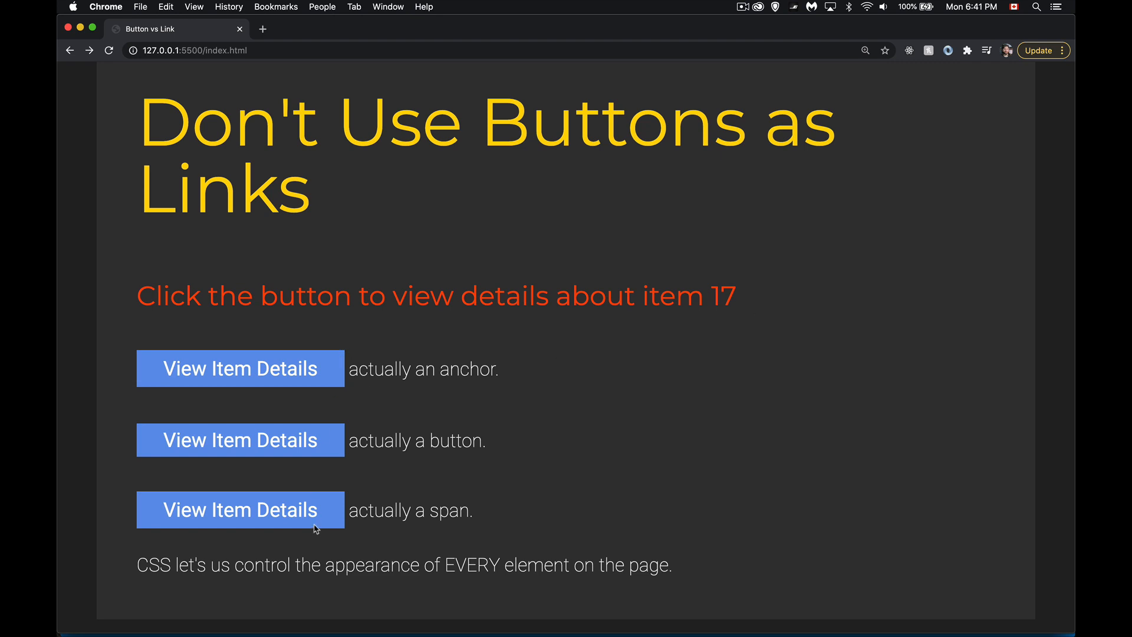
mouse_move(476, 372)
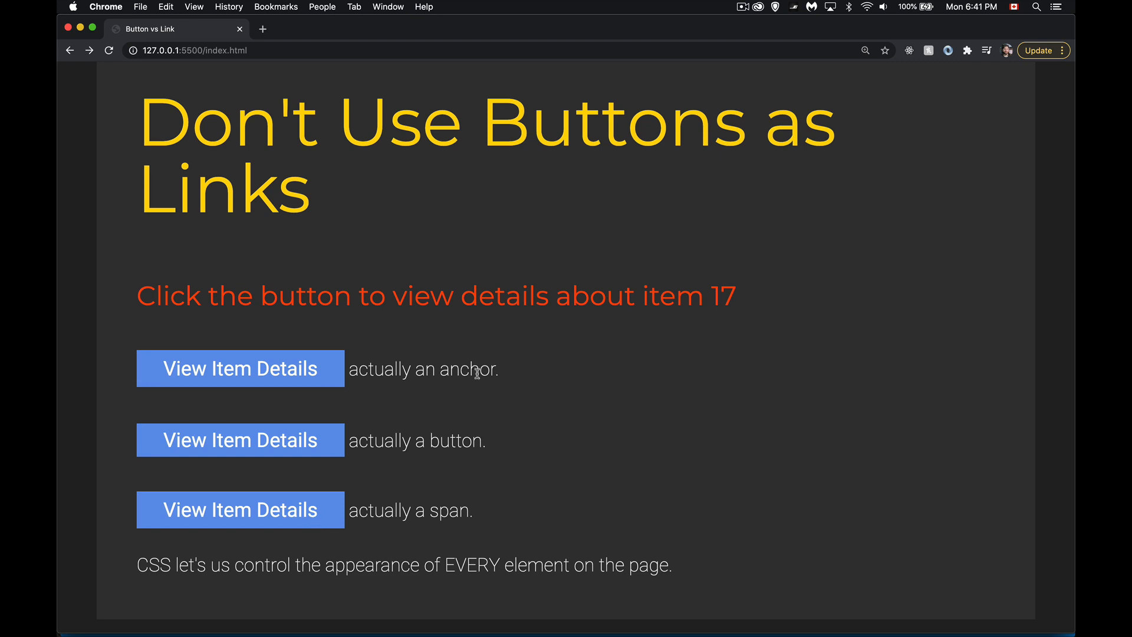
mouse_move(490, 510)
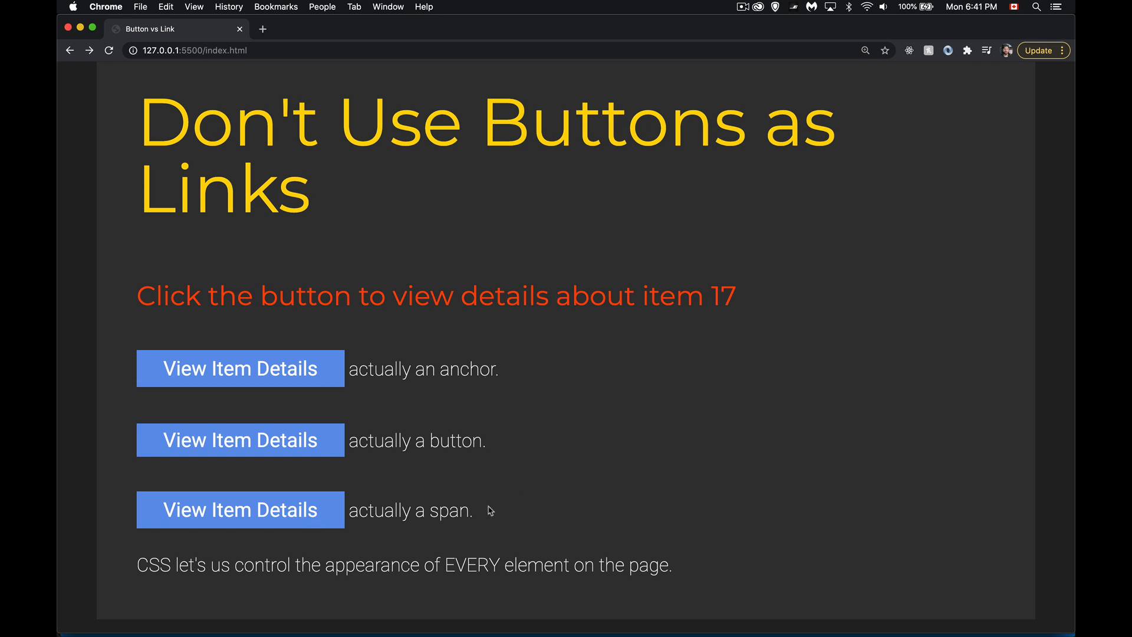
- Open item 17's details page from the span button twice, returning to the demo page each time
left_click(240, 509)
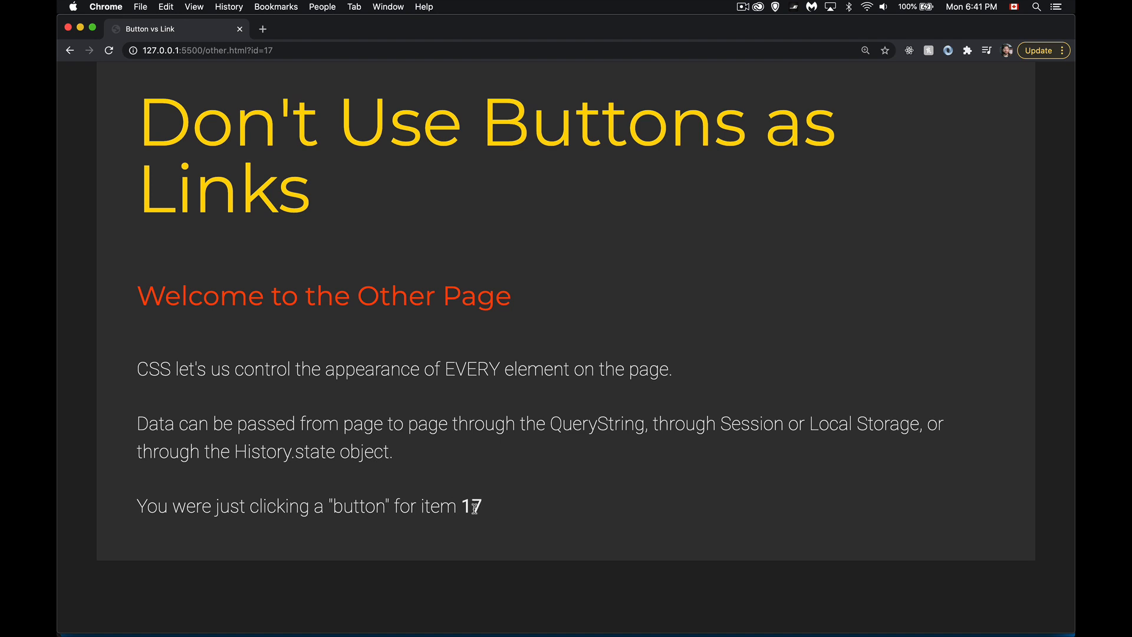
left_click(70, 51)
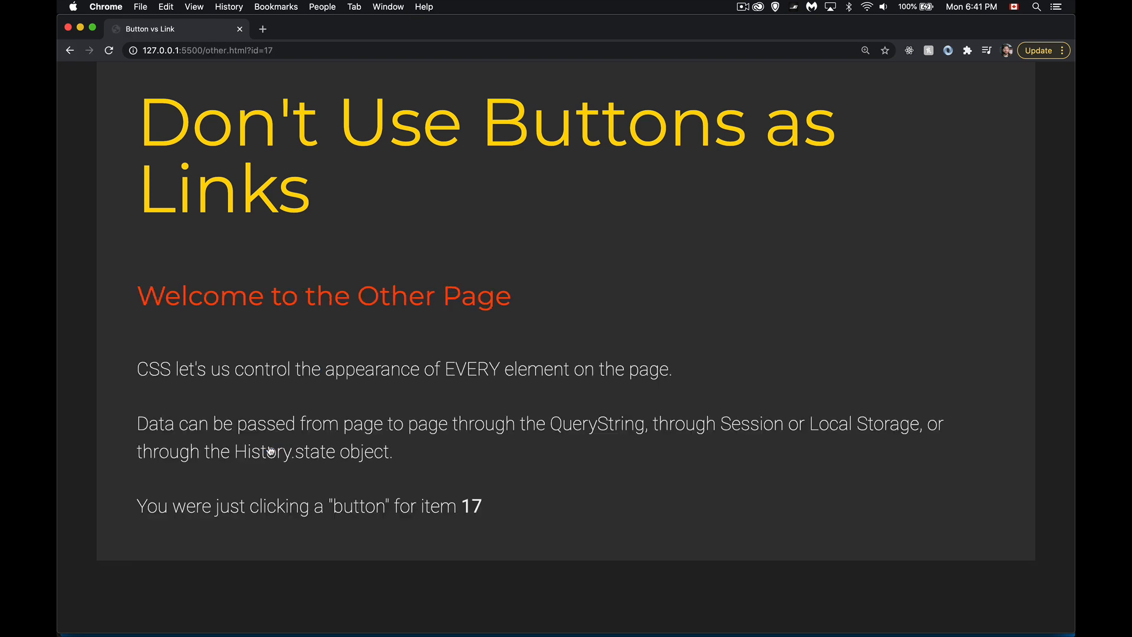
mouse_move(470, 531)
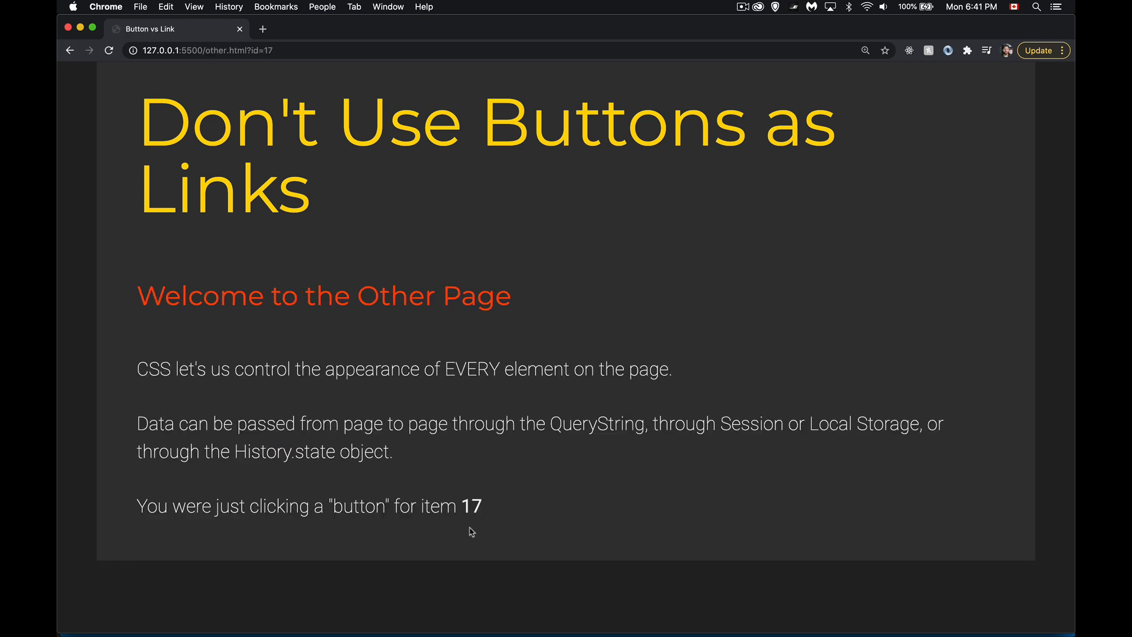
mouse_move(273, 74)
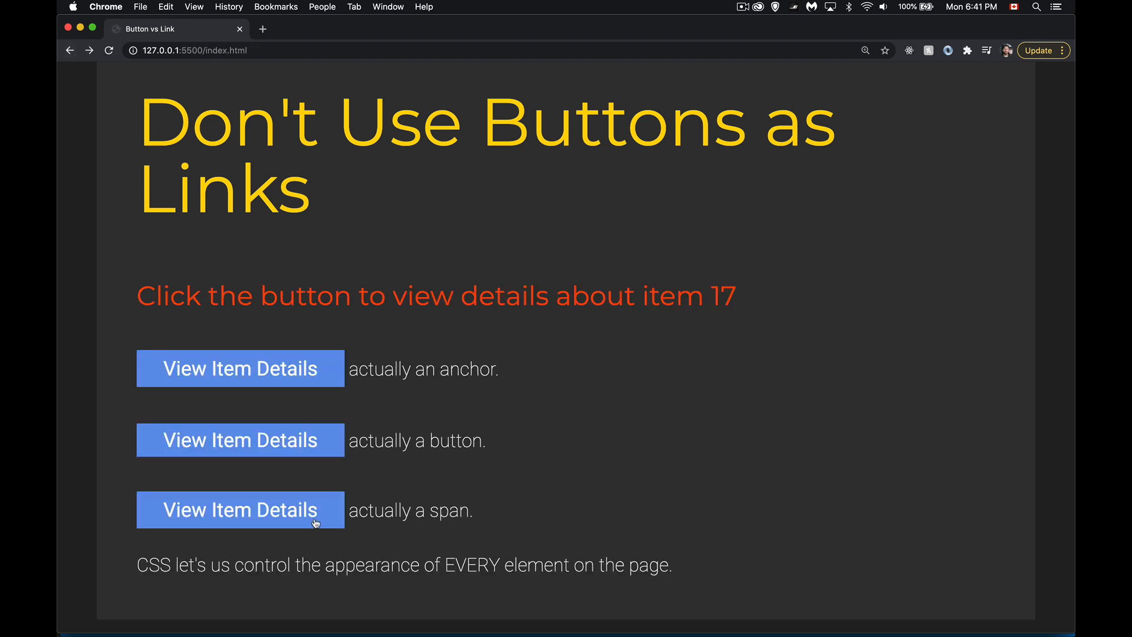
left_click(240, 509)
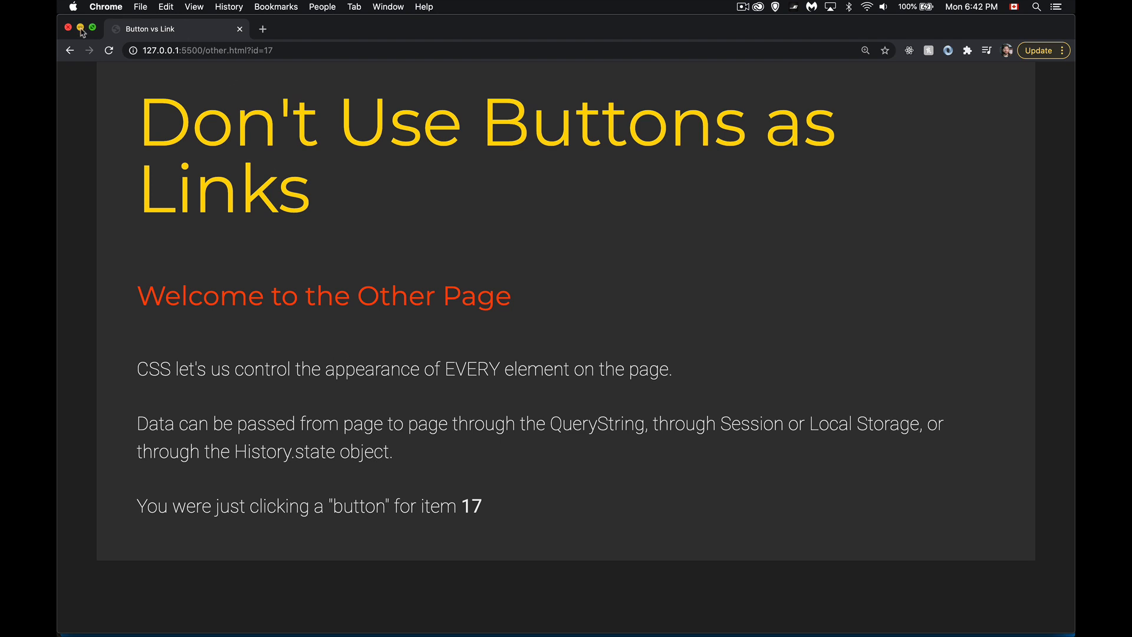
left_click(70, 51)
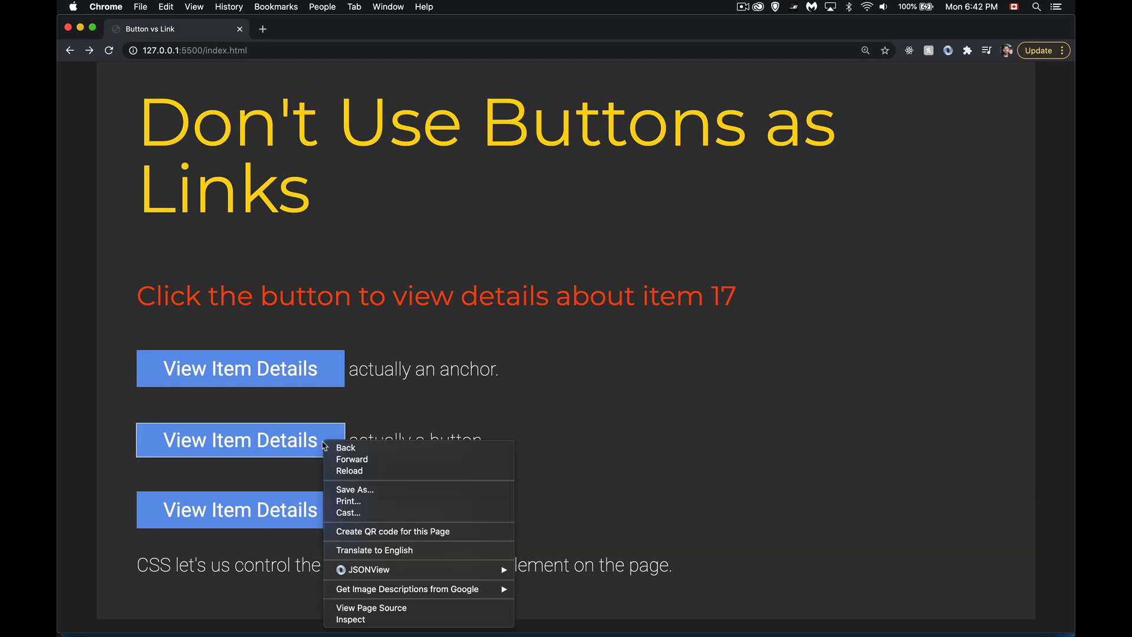
mouse_move(422, 460)
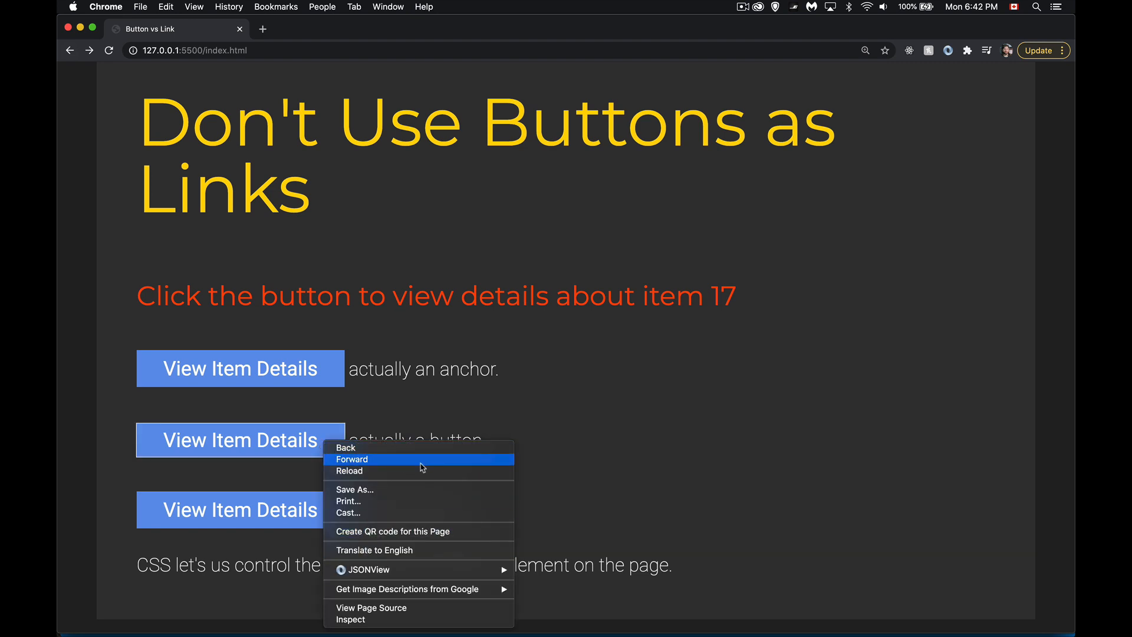
mouse_move(429, 462)
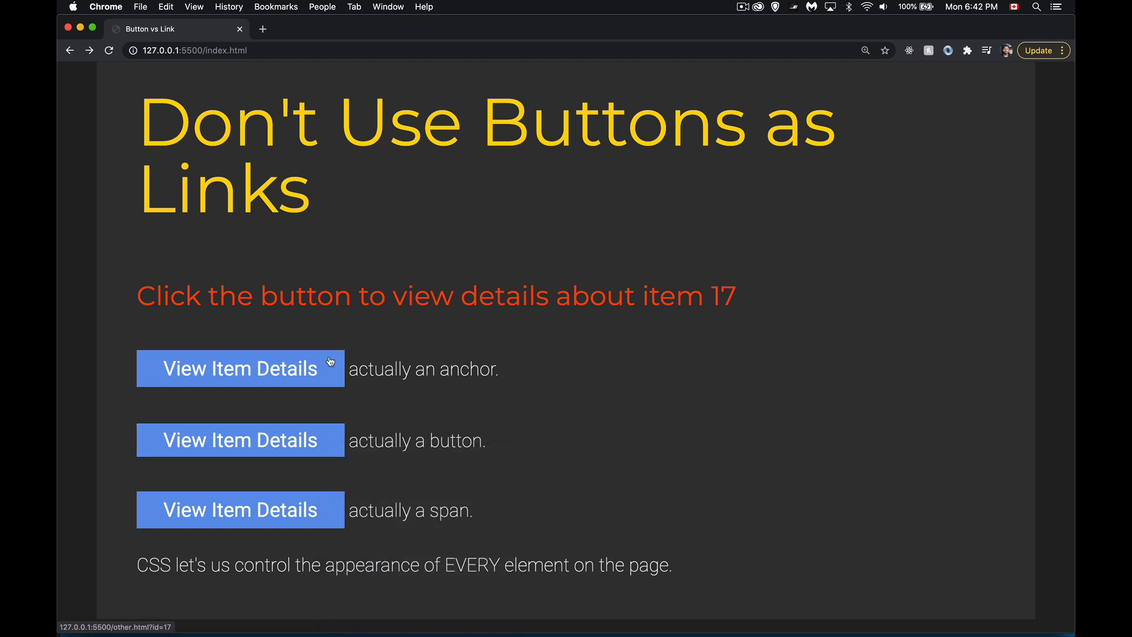
right_click(239, 368)
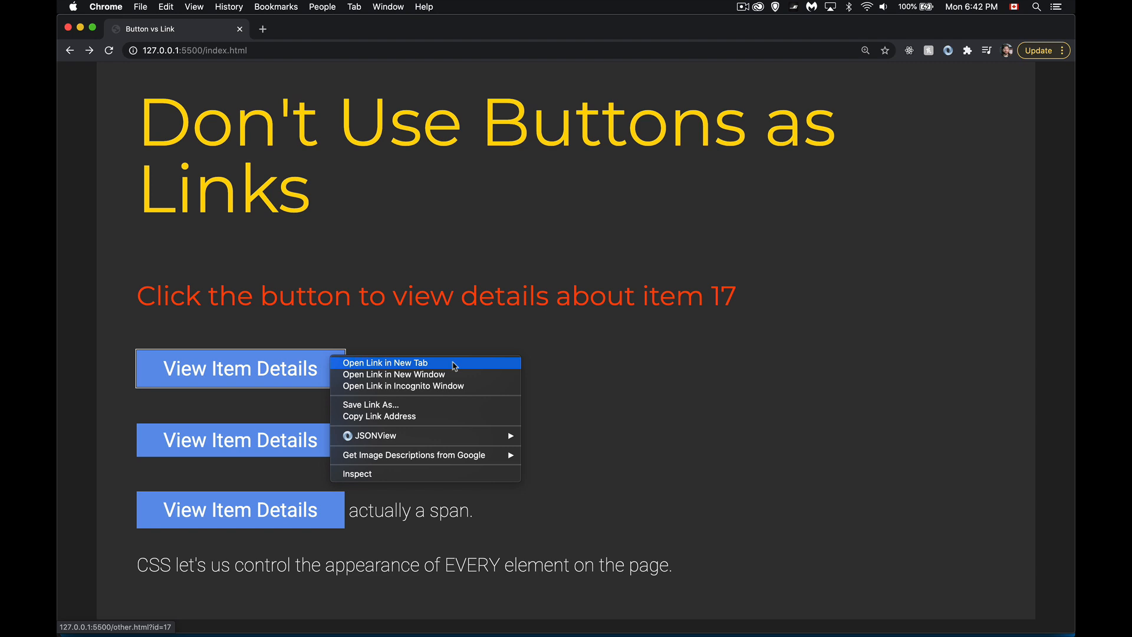
mouse_move(430, 415)
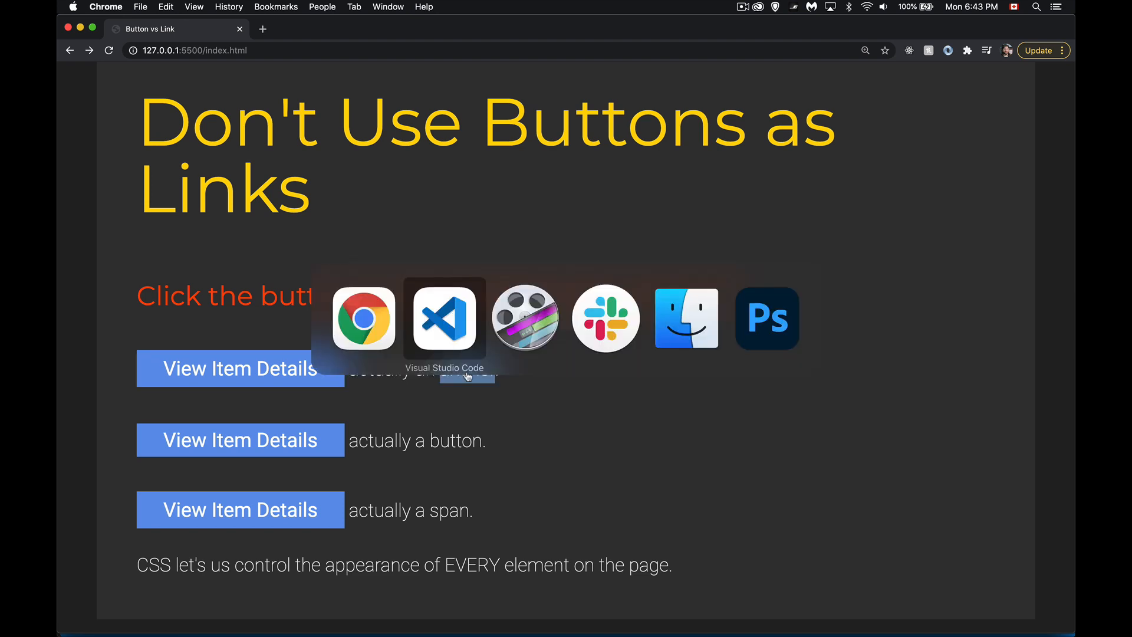
- Switch to VS Code and highlight the anchor markup and its data-ref attribute in index.html
left_click(444, 318)
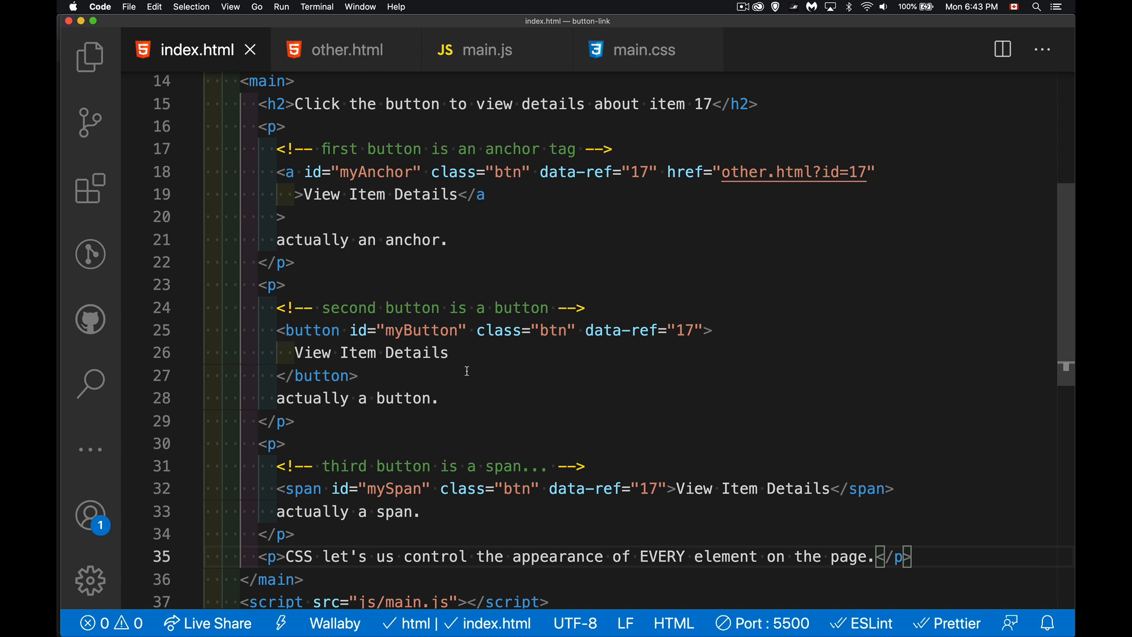
left_click_drag(278, 171, 312, 240)
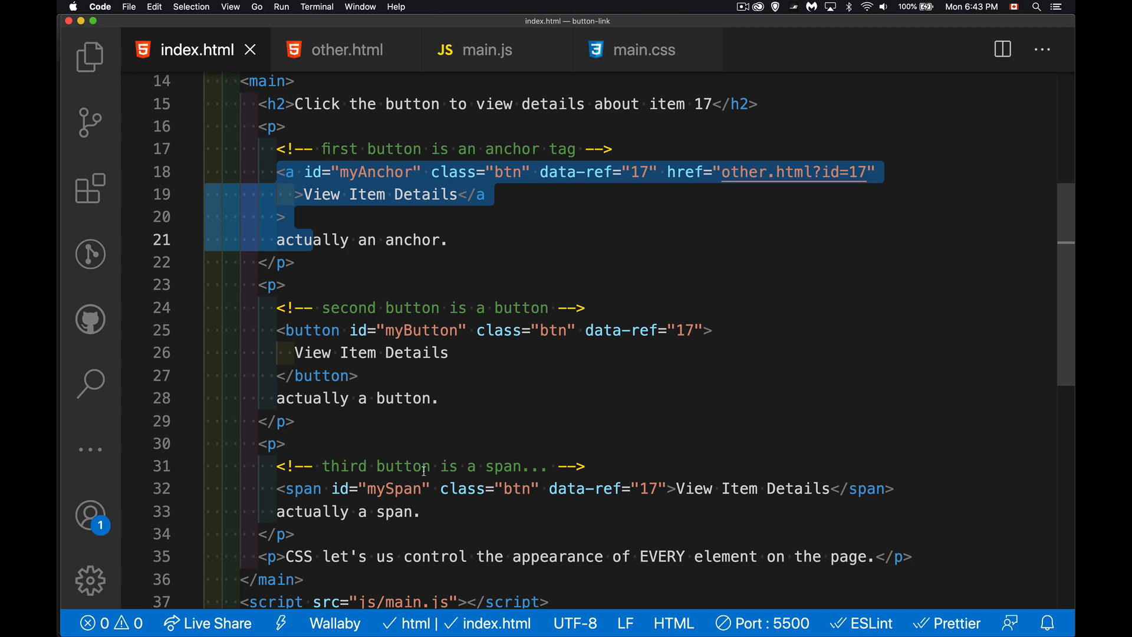
left_click(457, 194)
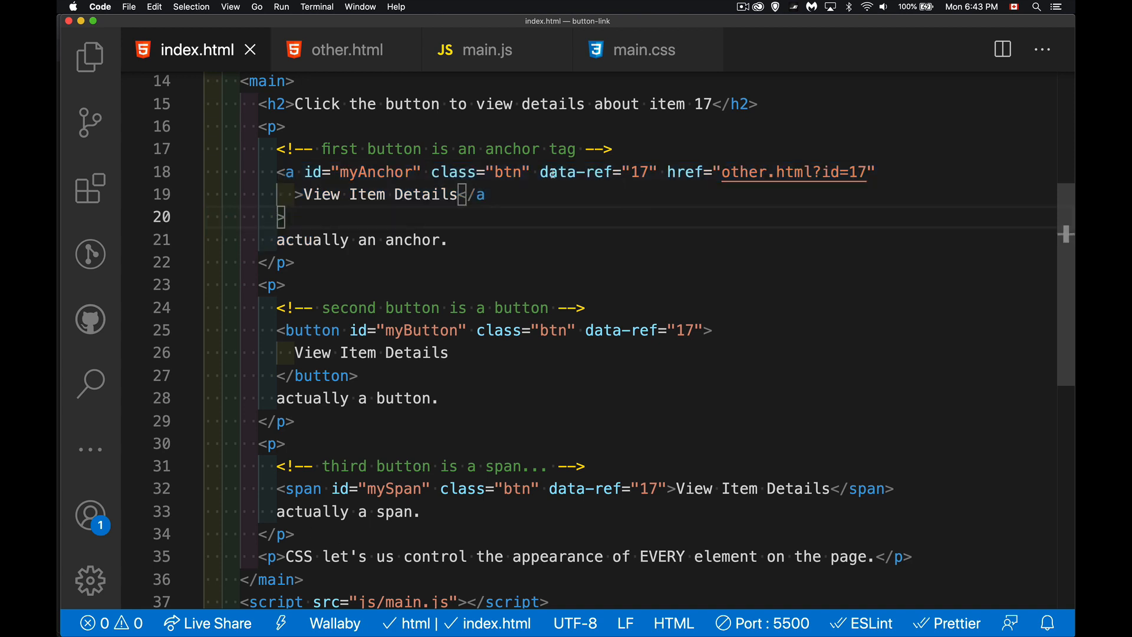
double_click(594, 172)
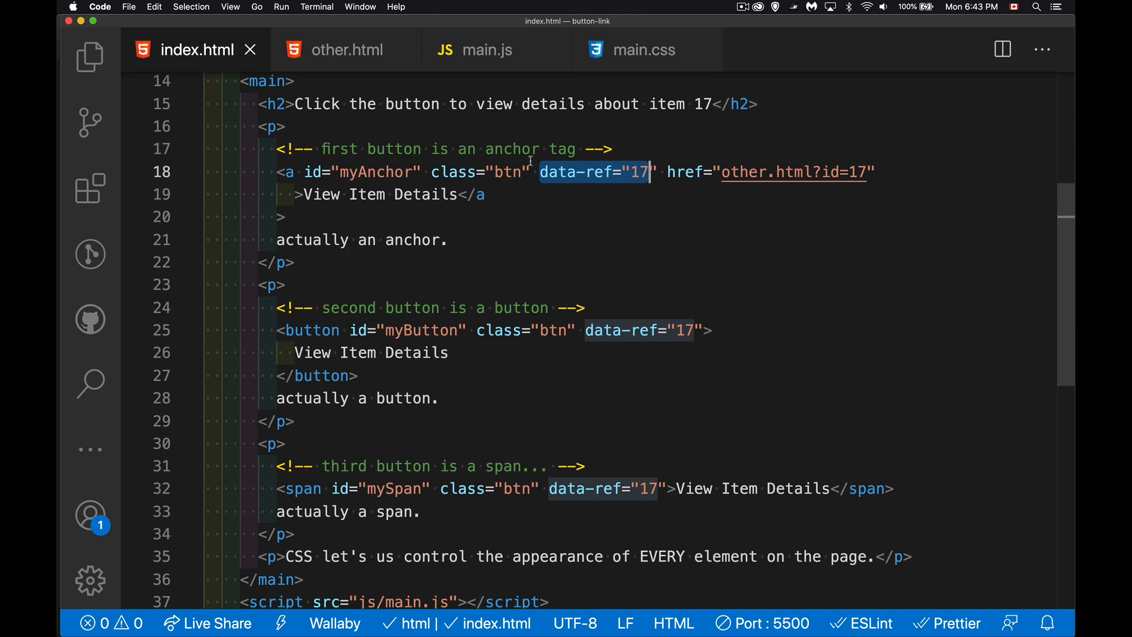
mouse_move(530, 200)
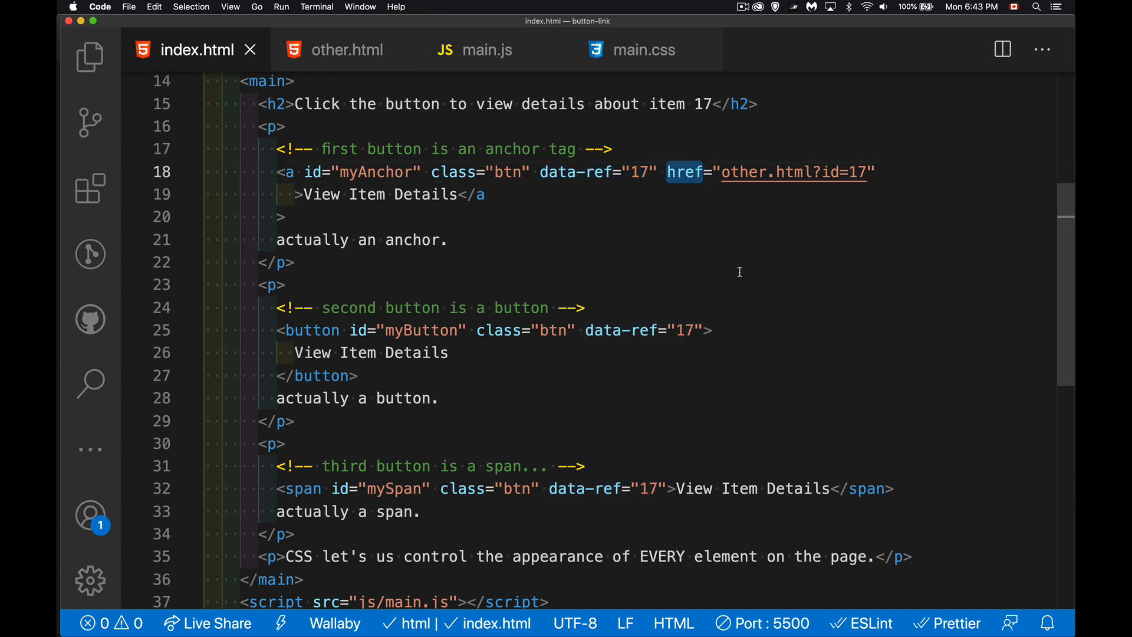
mouse_move(815, 229)
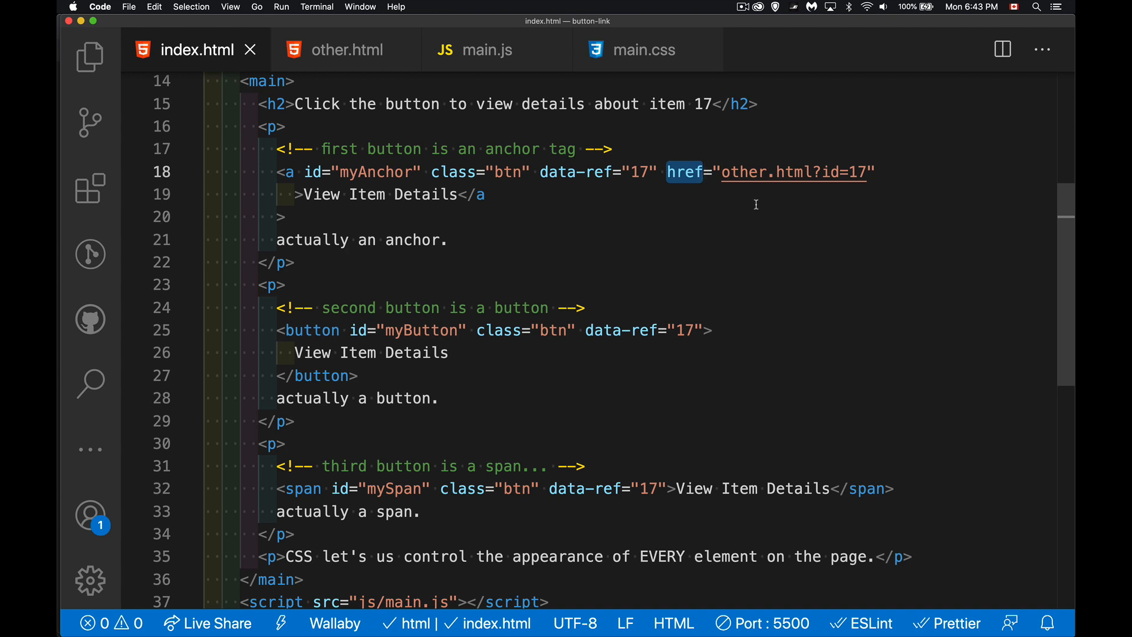
mouse_move(818, 210)
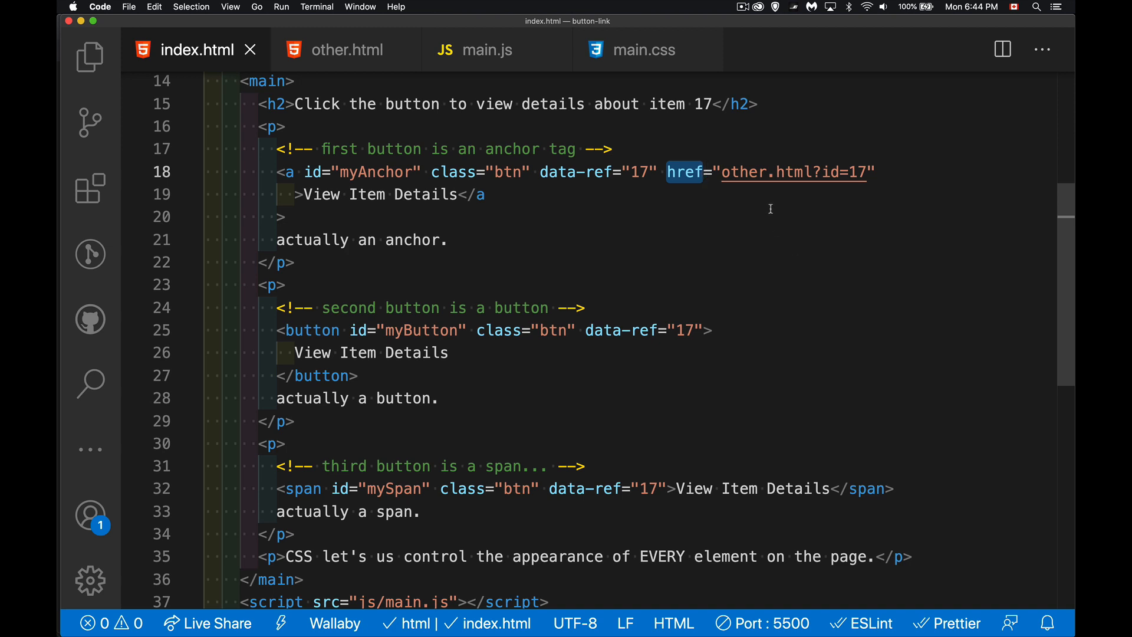
left_click(484, 49)
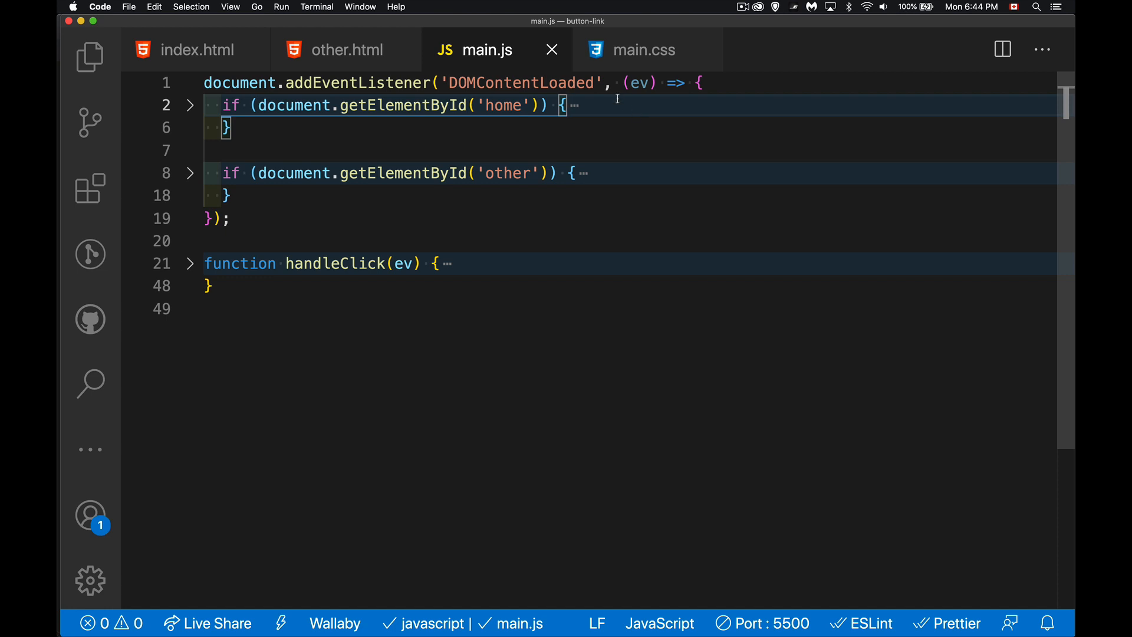
mouse_move(524, 193)
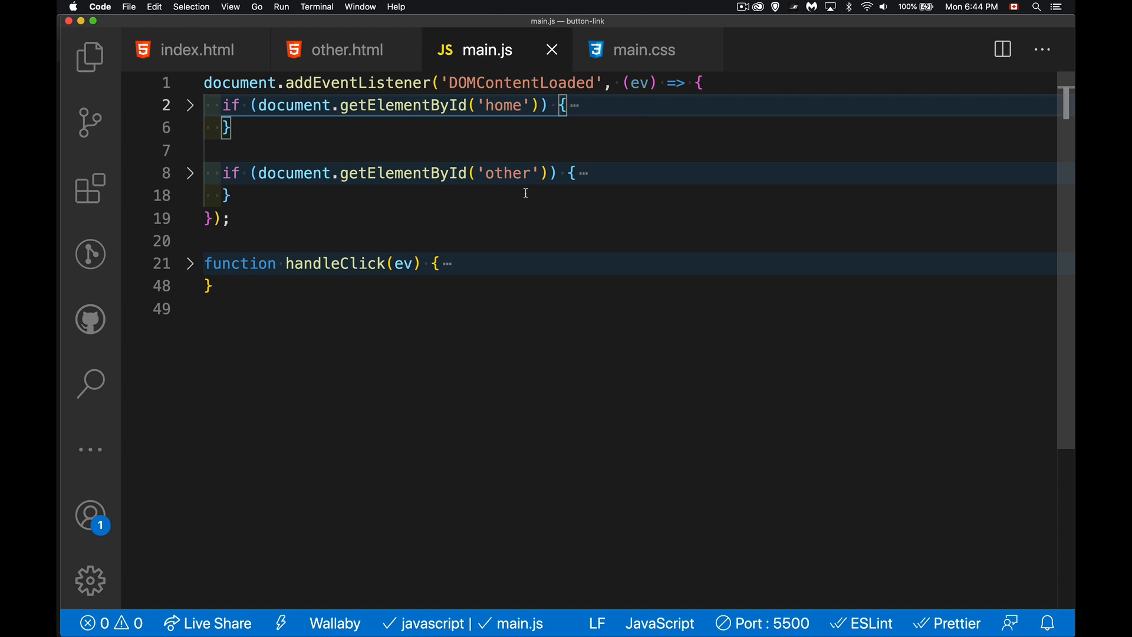
- Unfold the home-page block, select handleClick, then unfold the other-page block in main.js
left_click(190, 105)
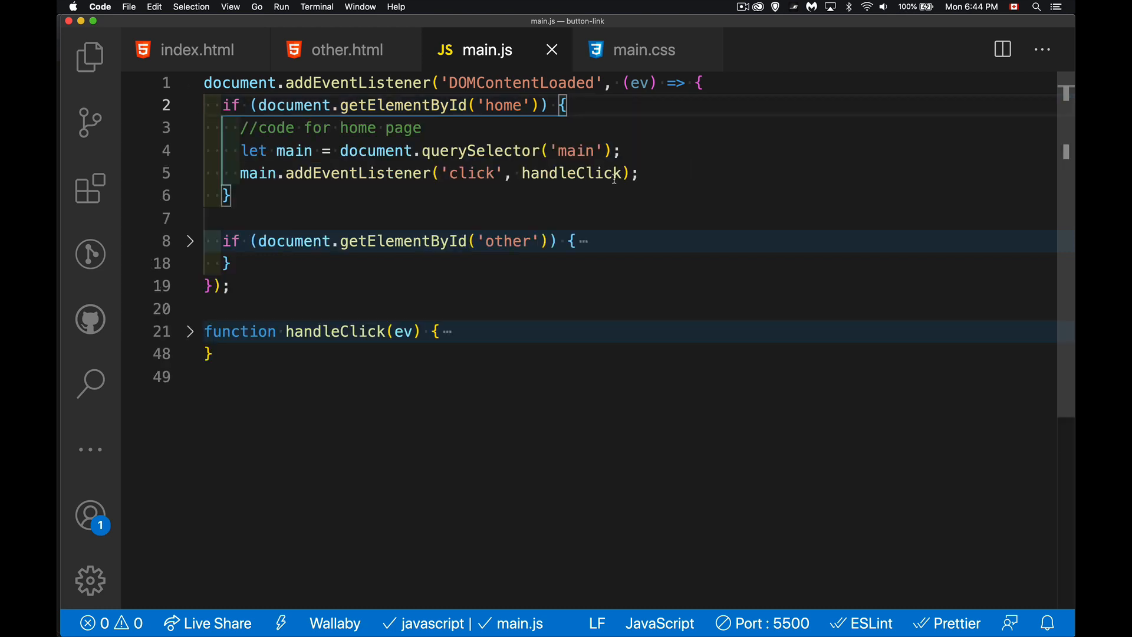
double_click(572, 173)
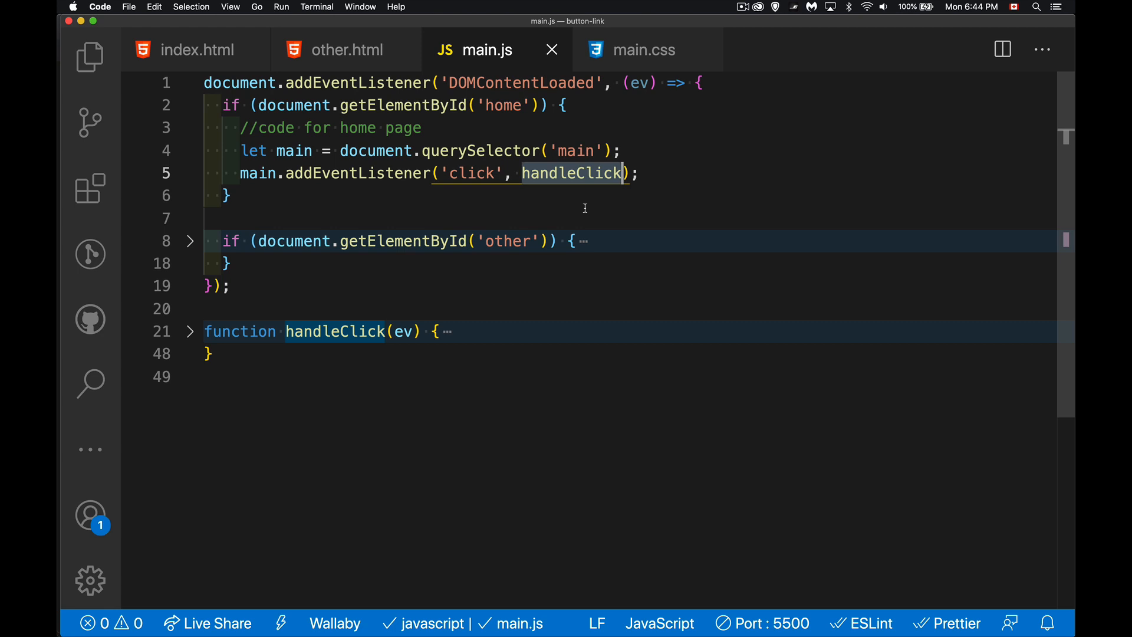
mouse_move(419, 253)
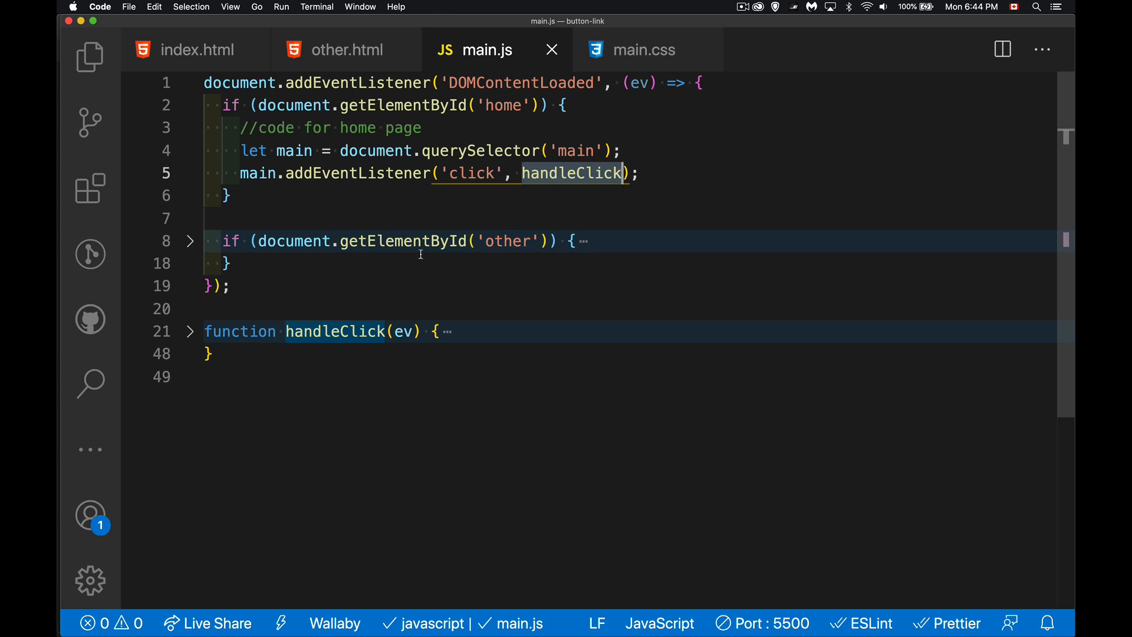
left_click(189, 241)
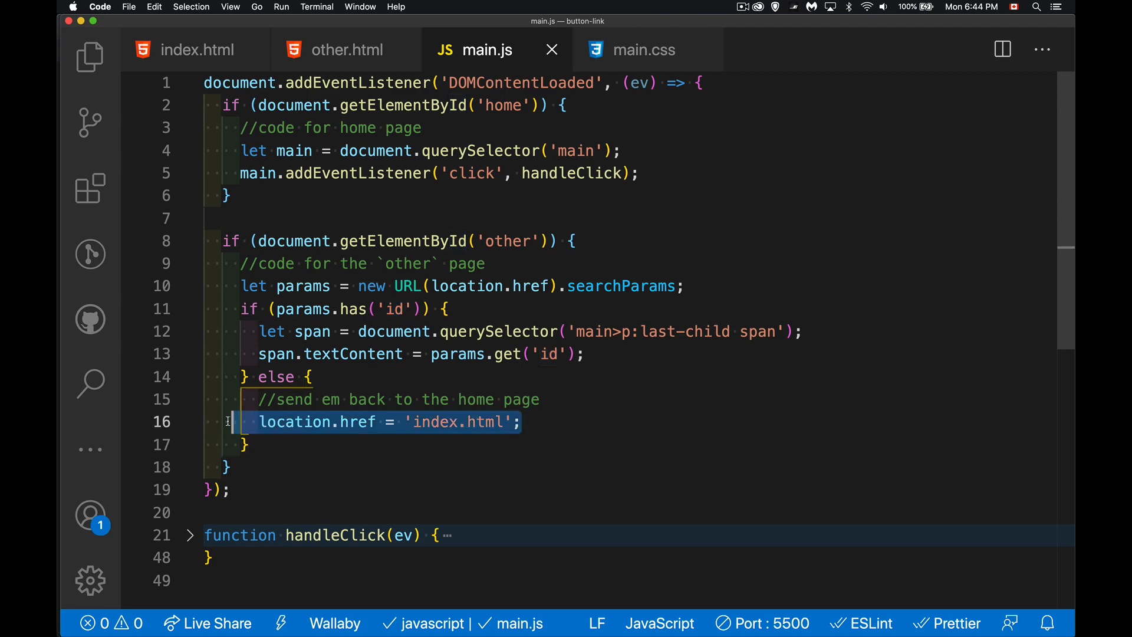
mouse_move(459, 350)
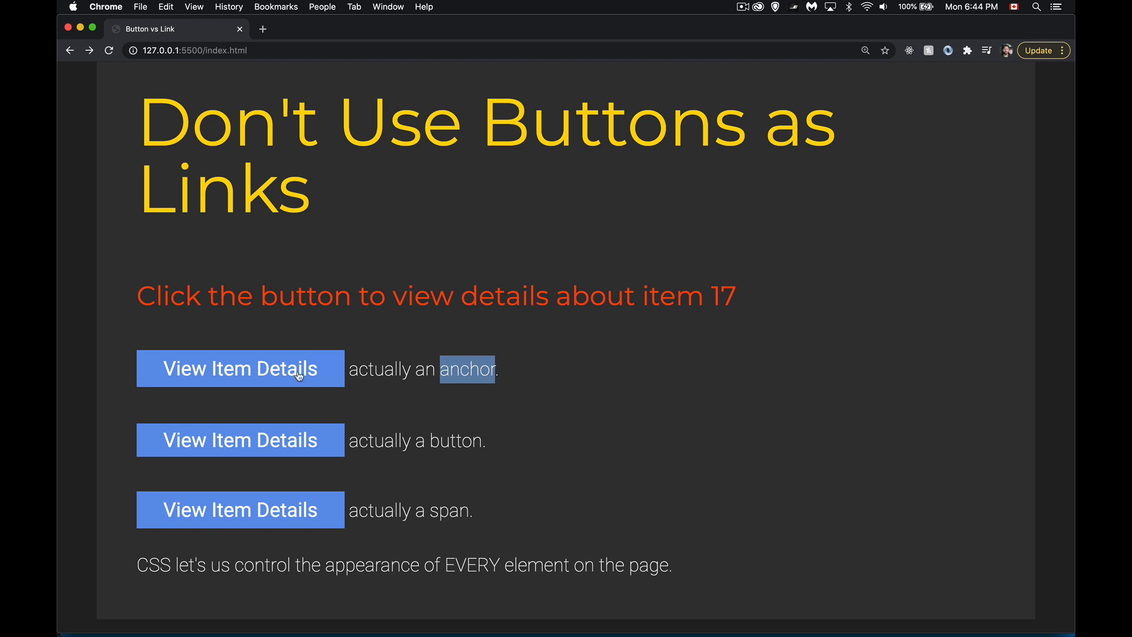
left_click(240, 368)
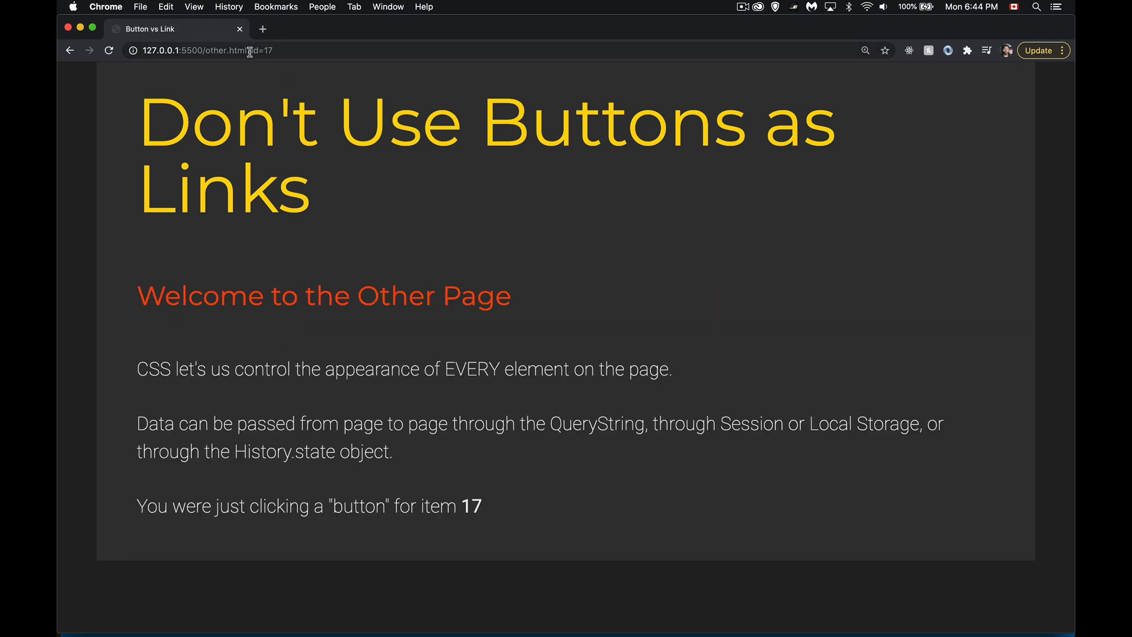
left_click(195, 50)
type("index")
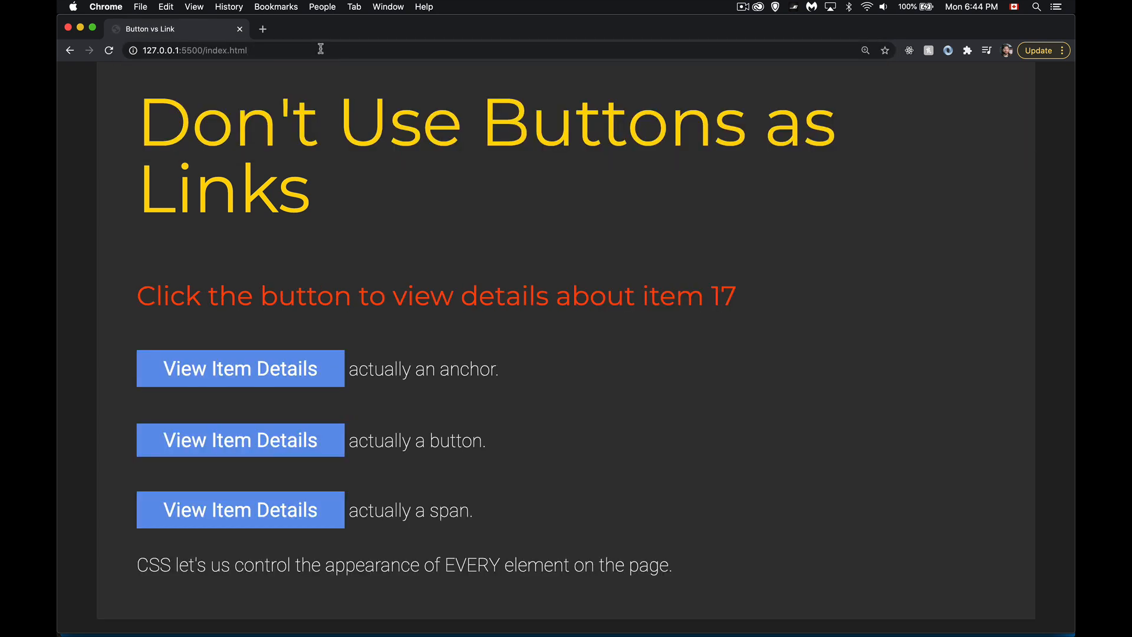
mouse_move(276, 70)
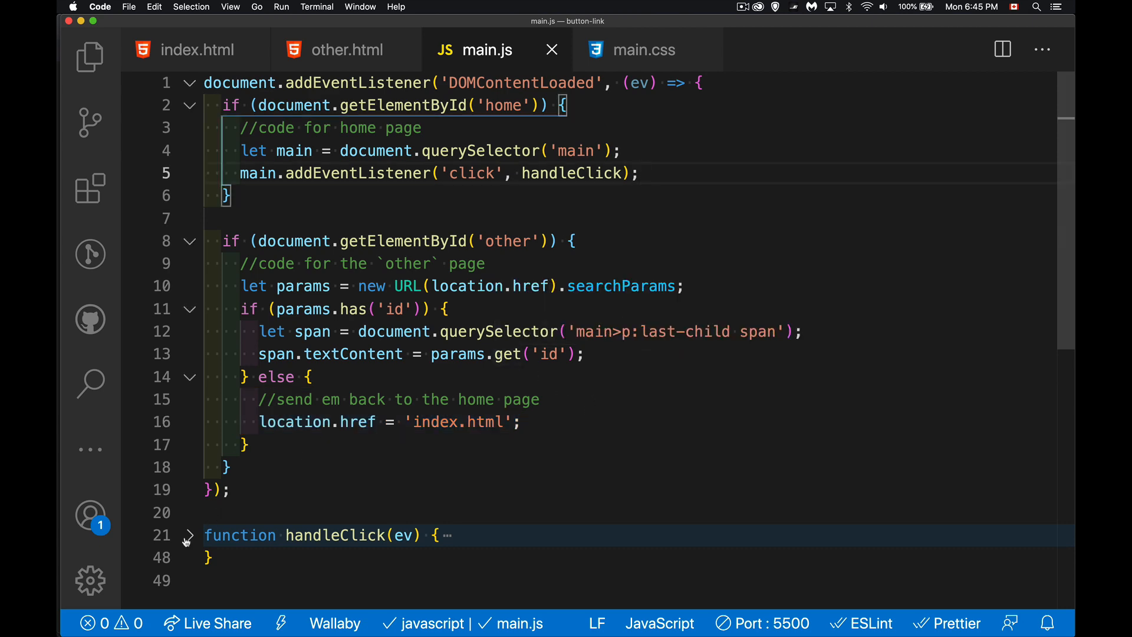
- Unfold handleClick, scroll through it, and select the three tagName conditions
left_click(190, 534)
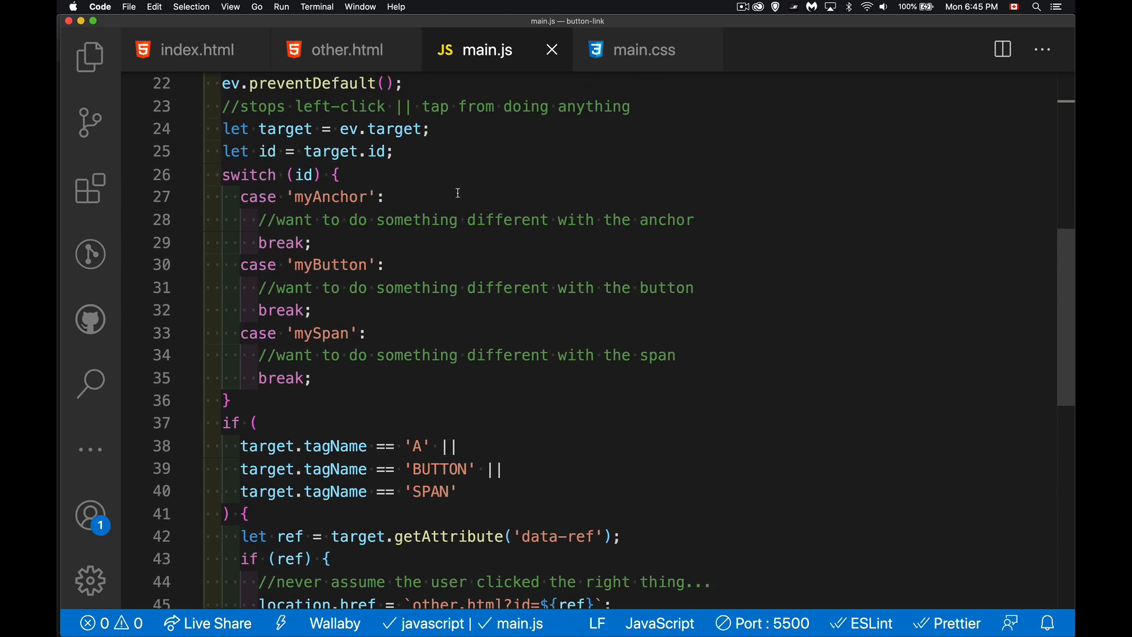
mouse_move(444, 174)
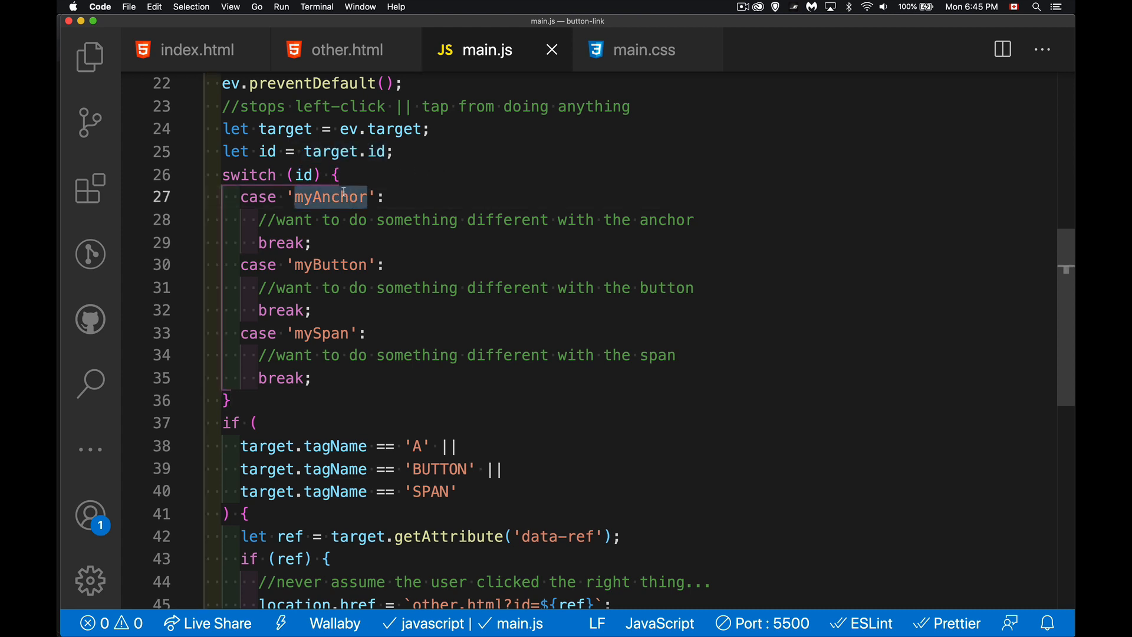
mouse_move(450, 234)
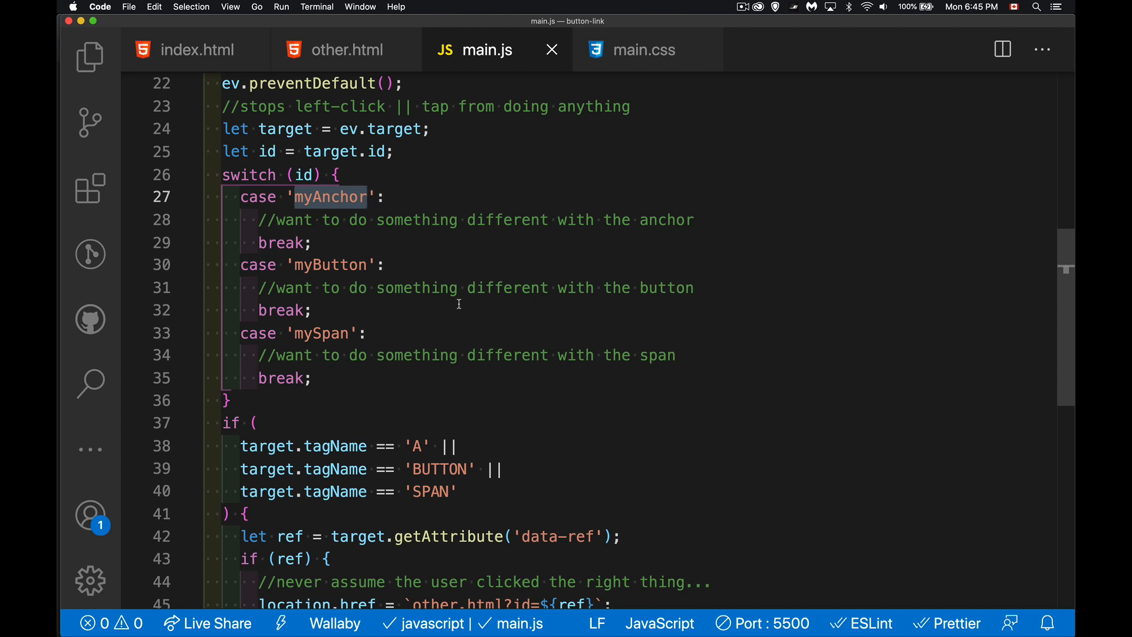
scroll("down", 3)
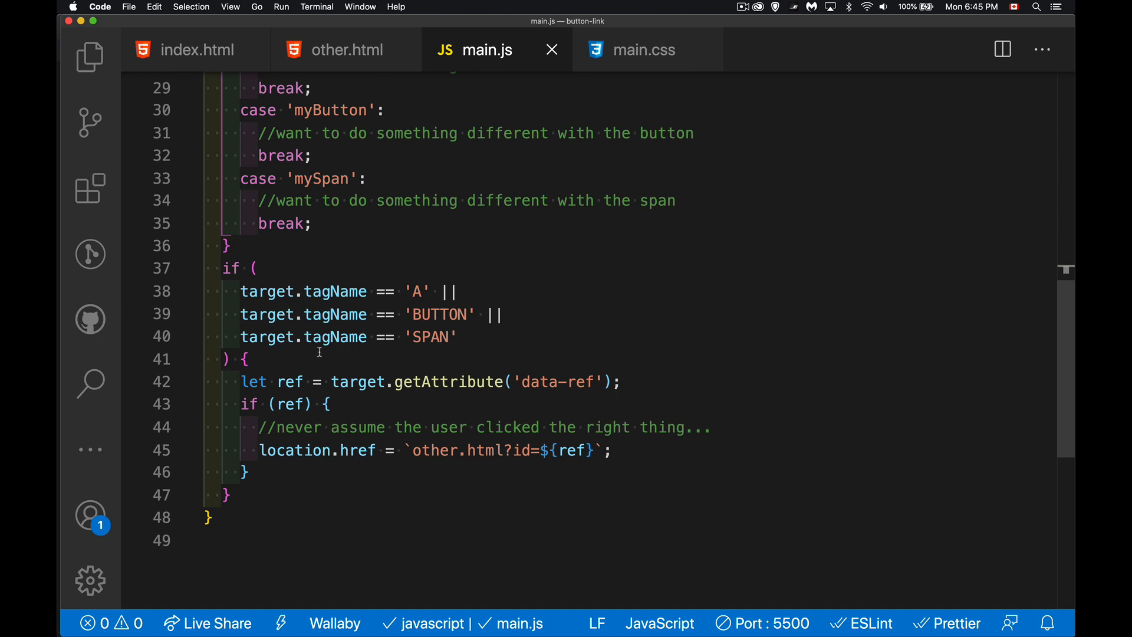
left_click_drag(242, 290, 456, 336)
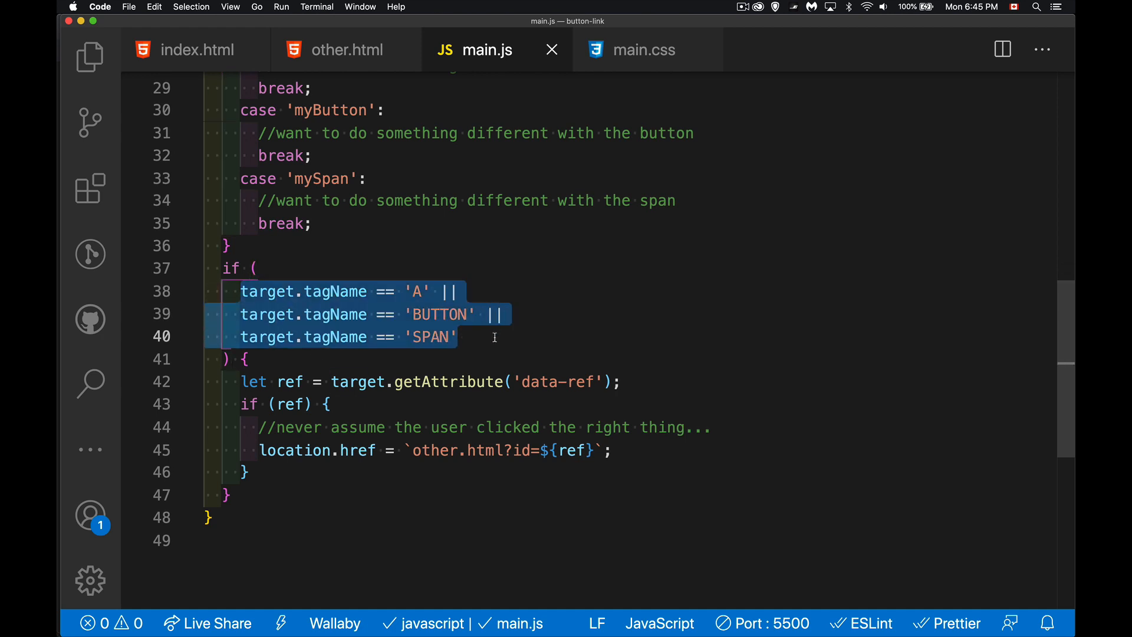
mouse_move(417, 267)
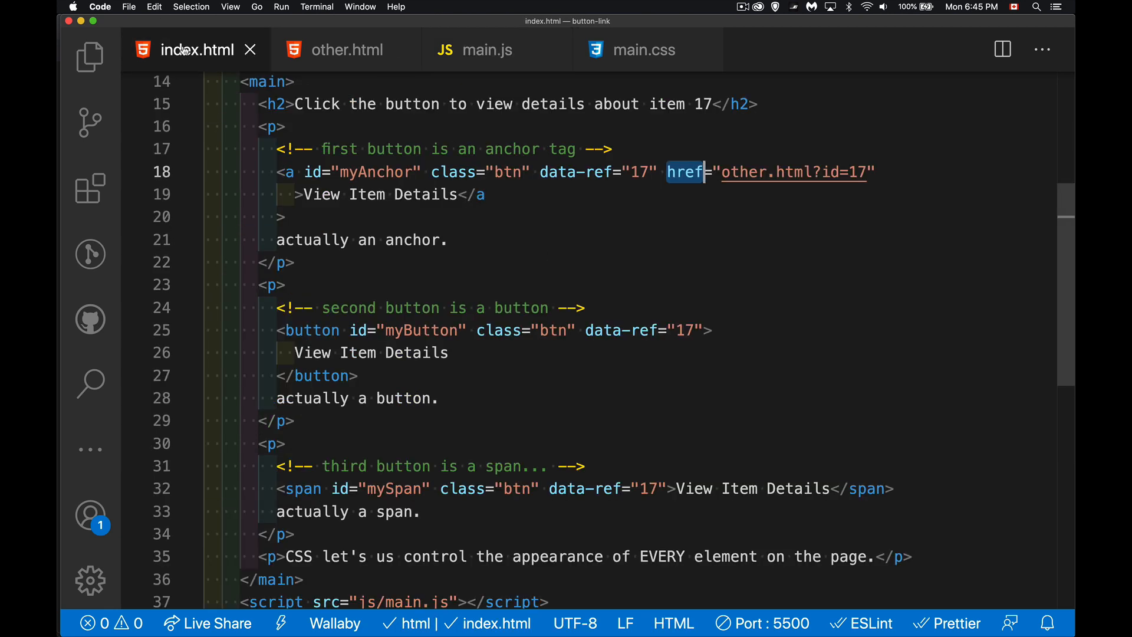
- Highlight the anchor's data-ref in index.html, then return to main.js
double_click(594, 172)
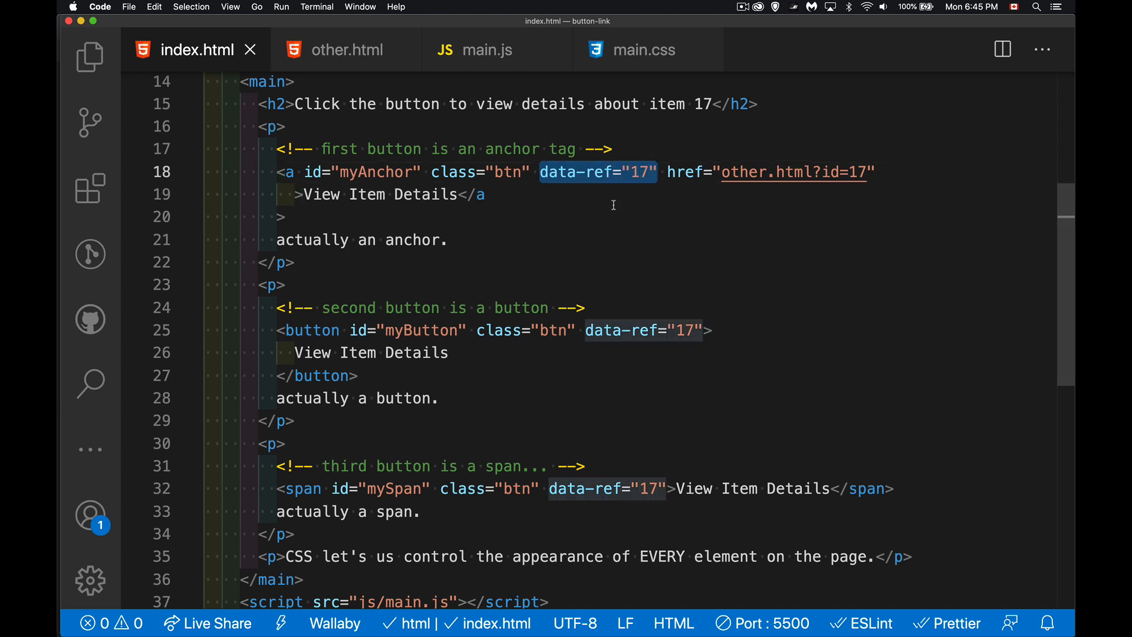
left_click(482, 50)
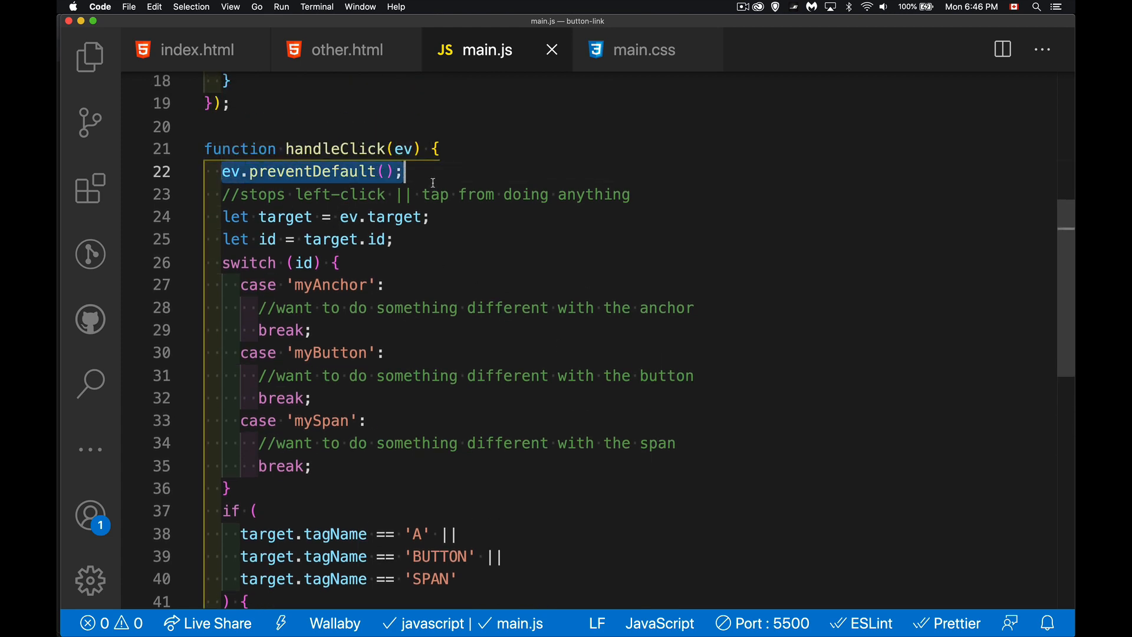
mouse_move(476, 232)
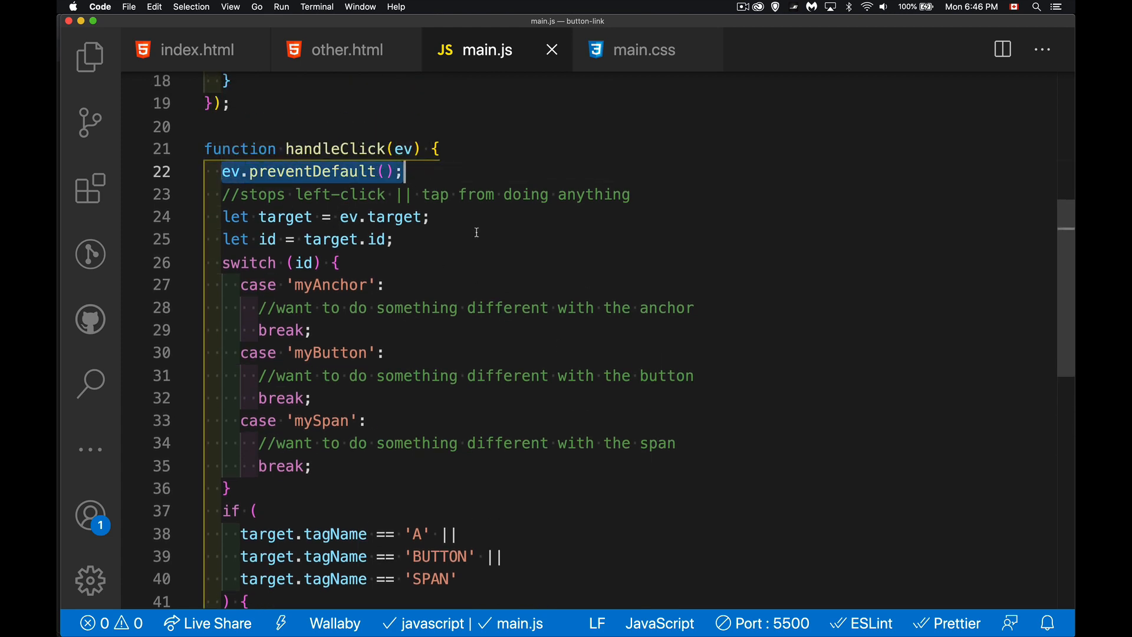
mouse_move(450, 174)
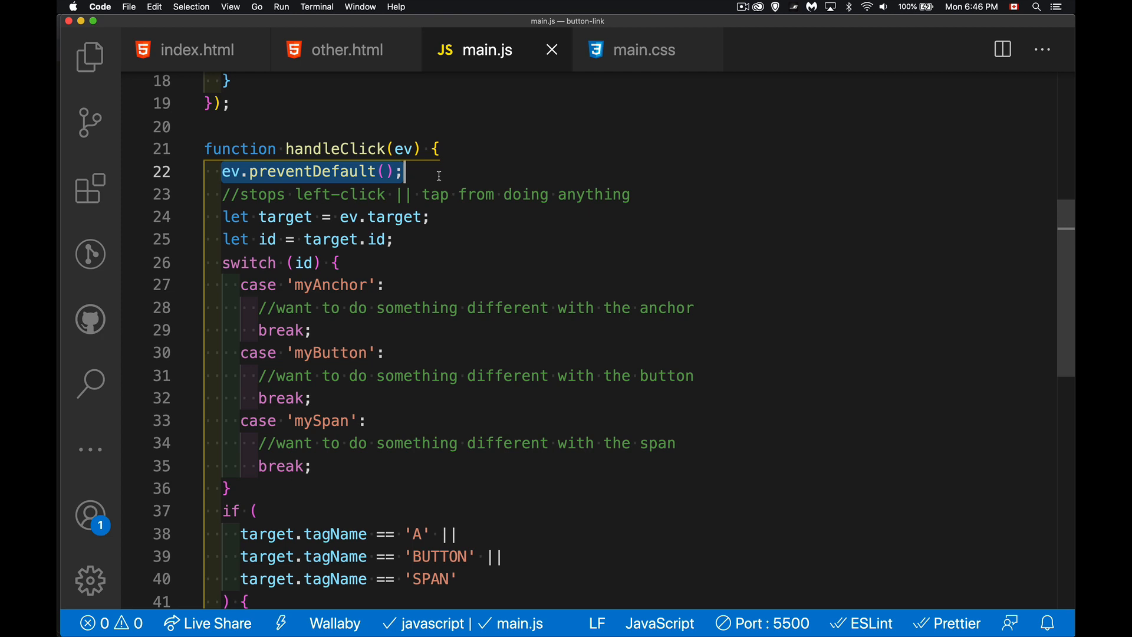
scroll("down", 3)
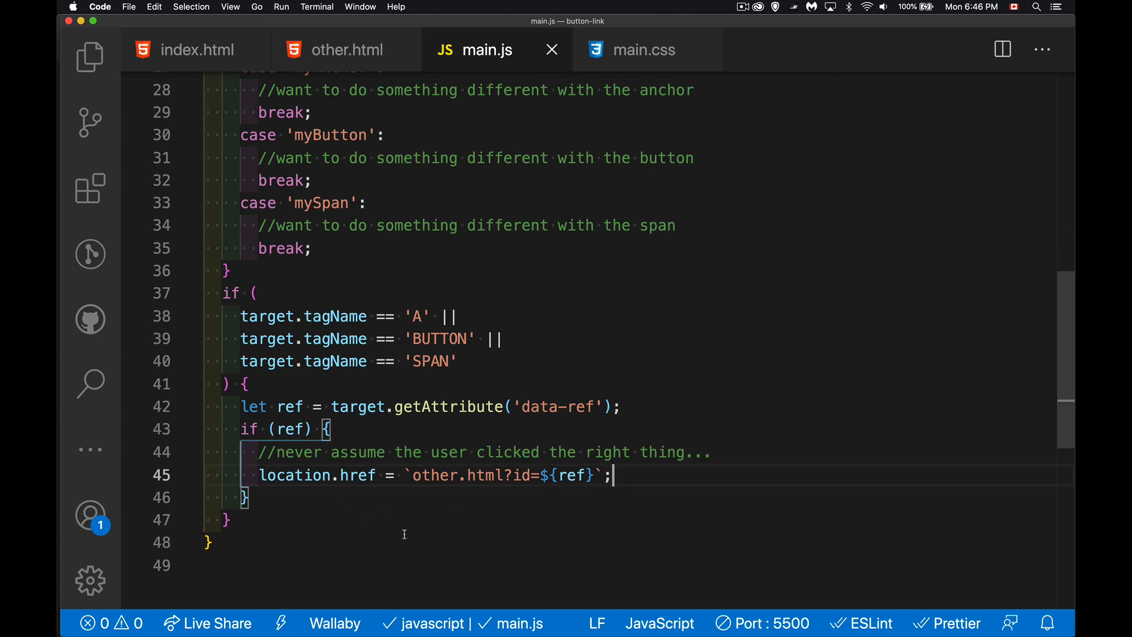
mouse_move(411, 535)
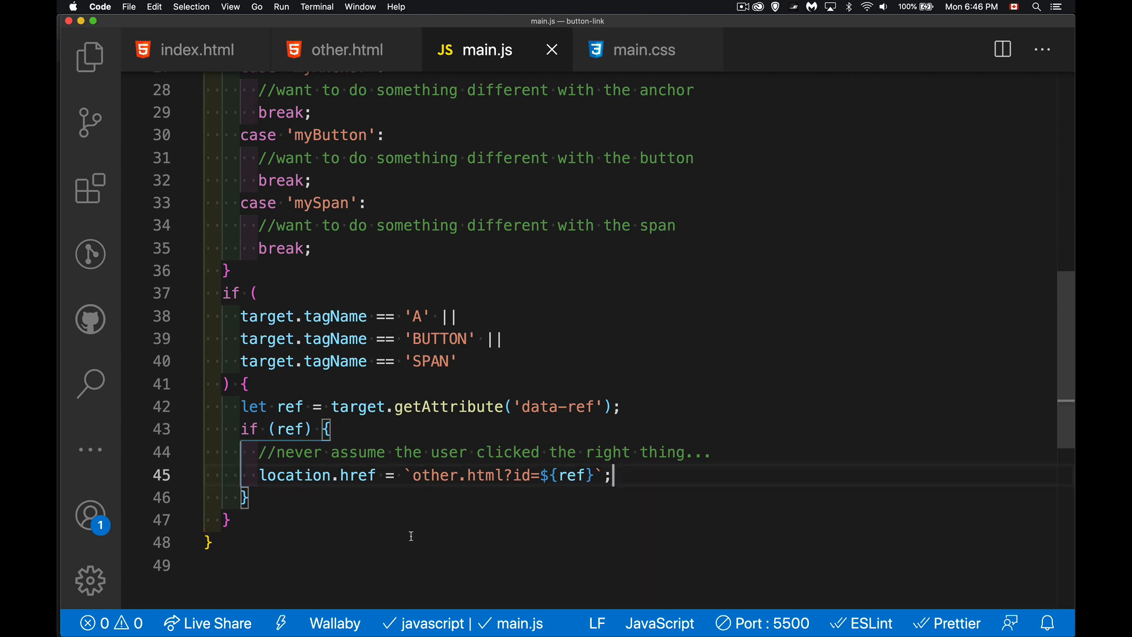
mouse_move(486, 516)
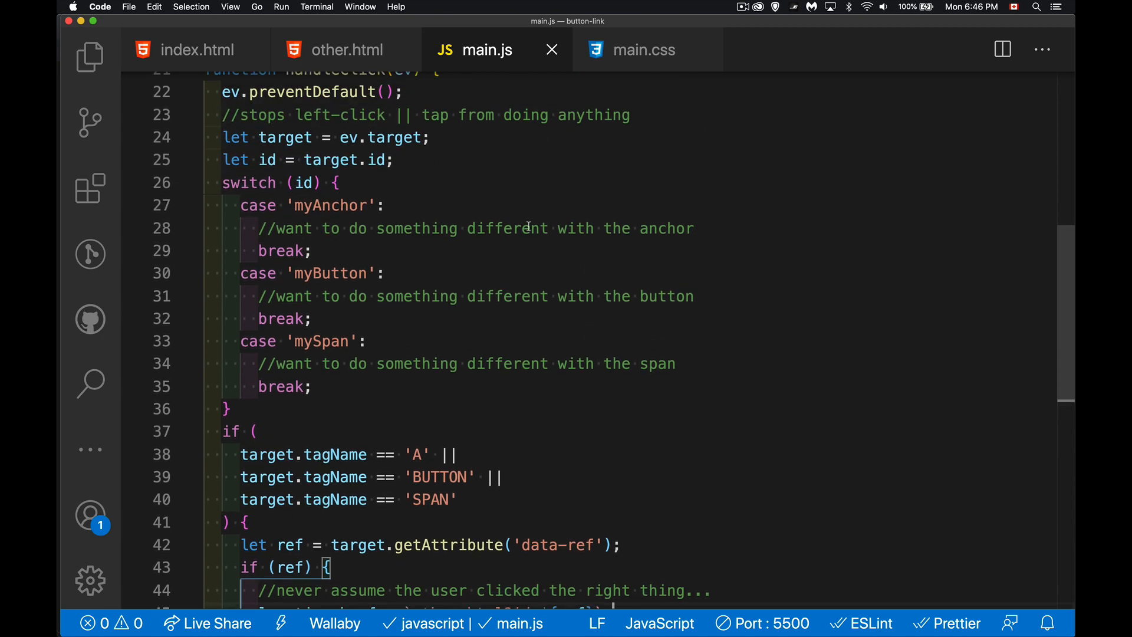
mouse_move(418, 248)
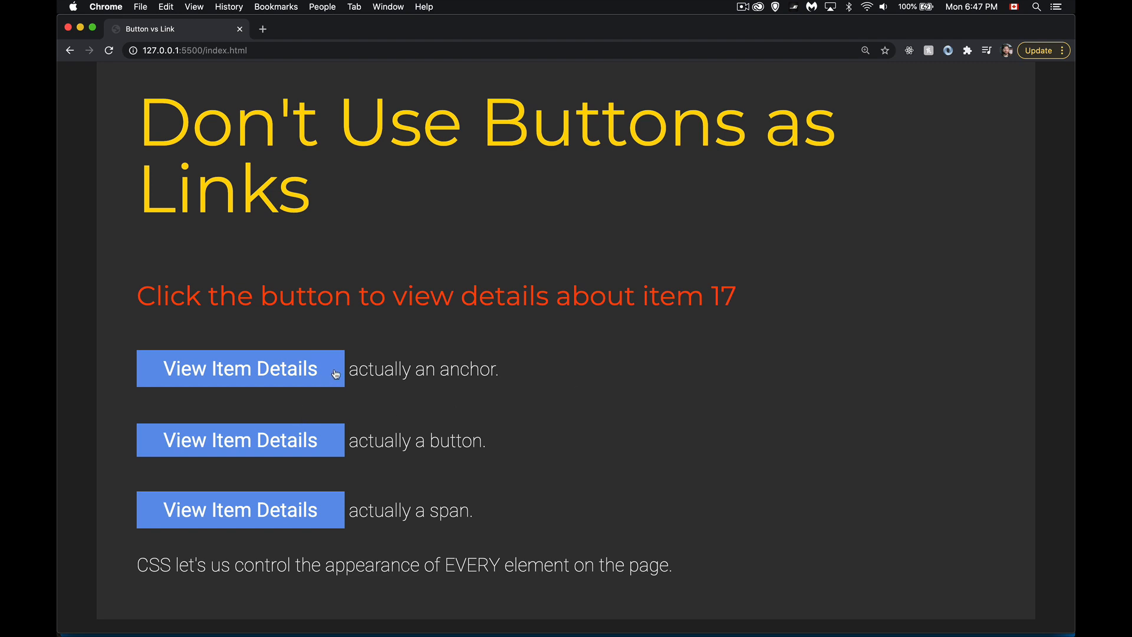
- Open the anchor View Item Details link in a new tab from its context menu
right_click(240, 368)
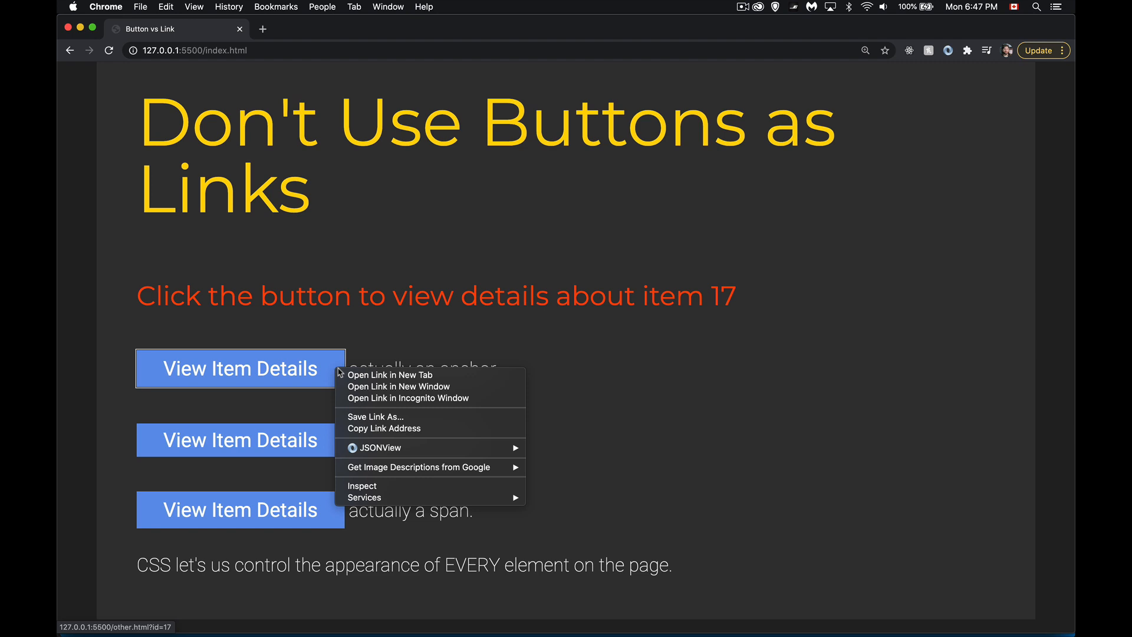
mouse_move(434, 375)
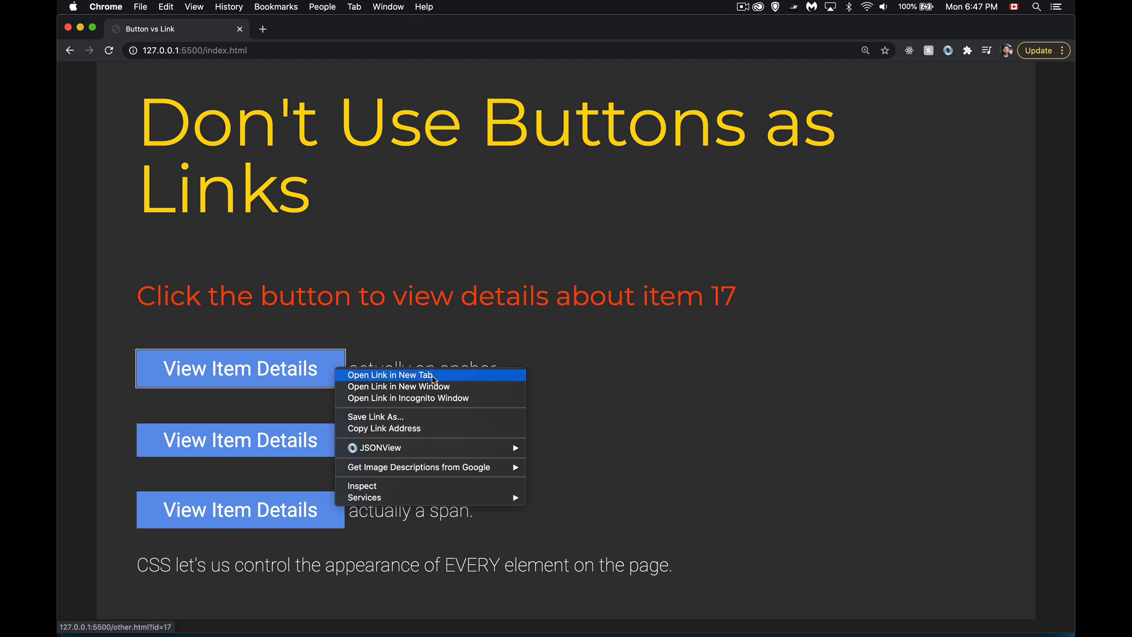
left_click(392, 375)
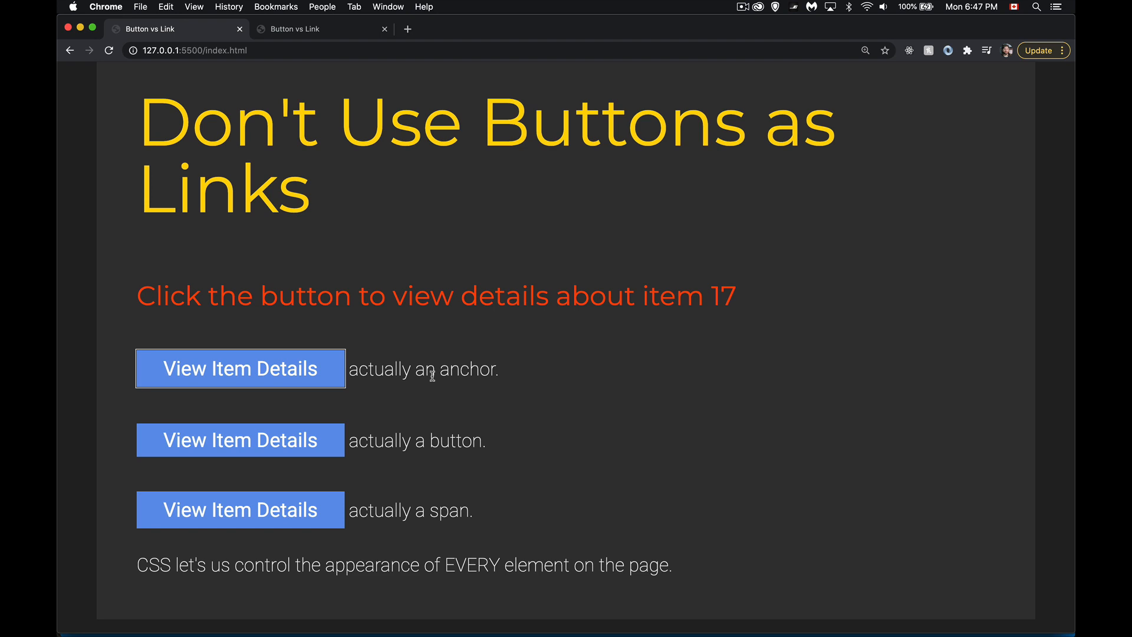
mouse_move(367, 347)
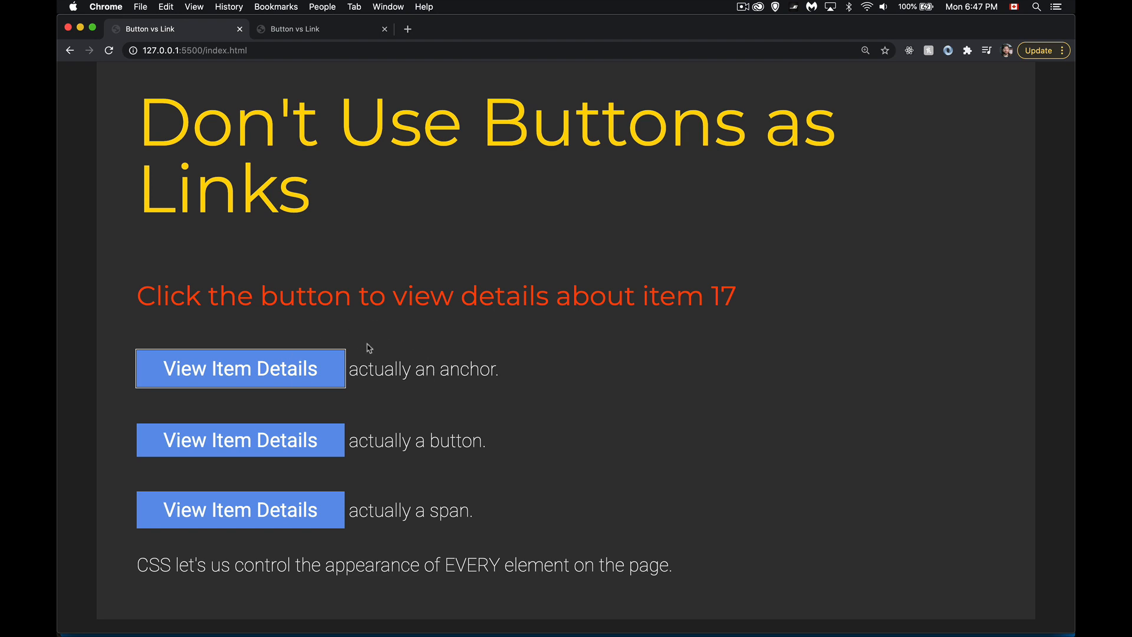